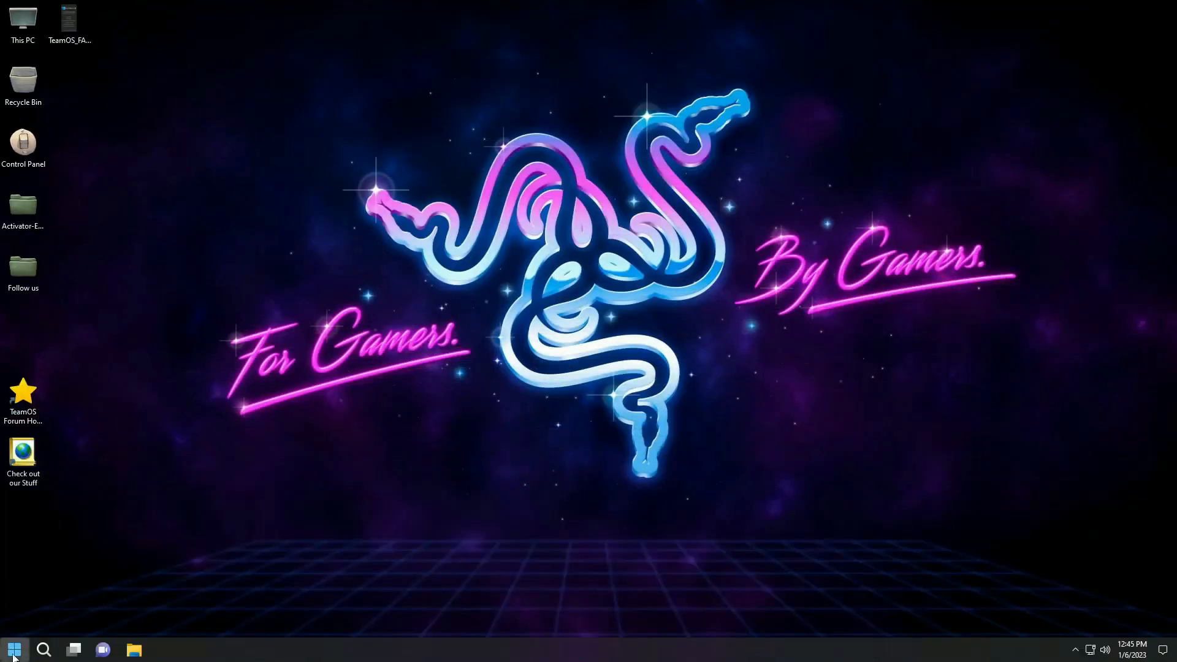
- Browse the desktop's Follow us and Activator-Extra folders to see the bundled files
left_click(15, 650)
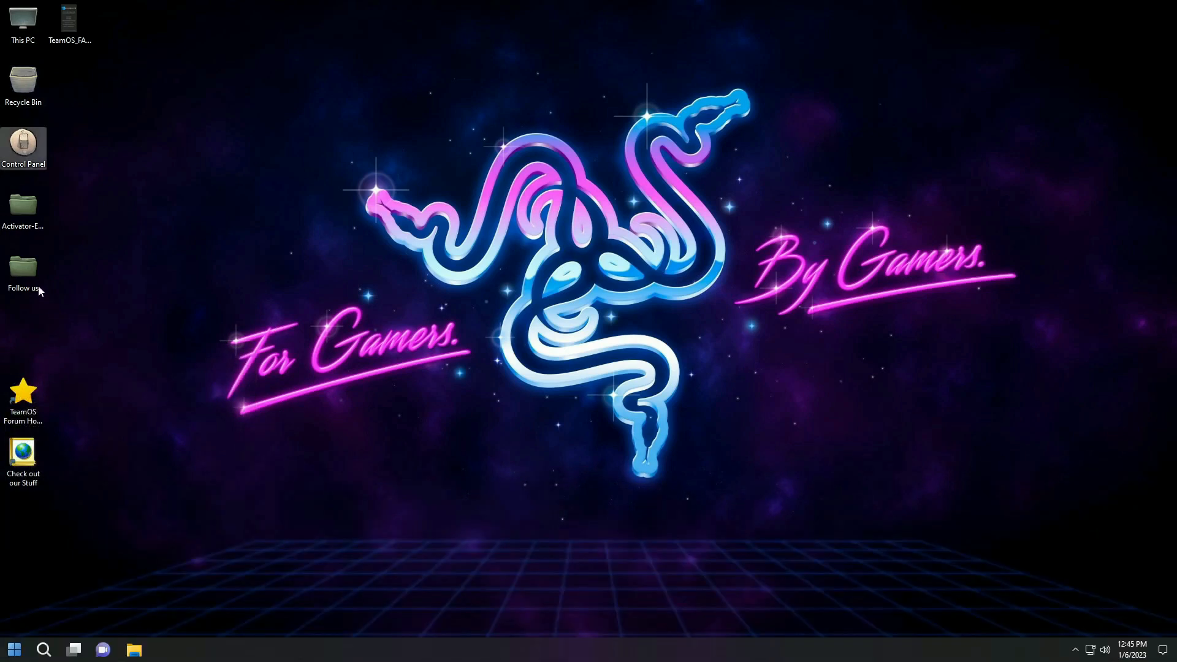
left_click(24, 206)
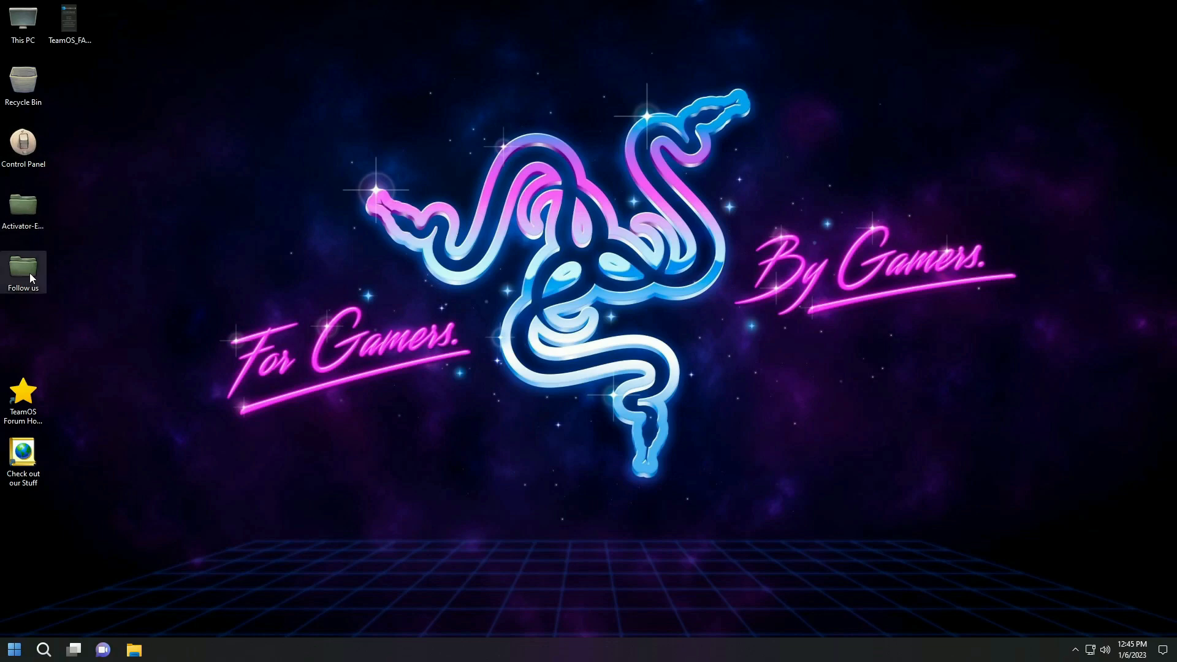
double_click(22, 268)
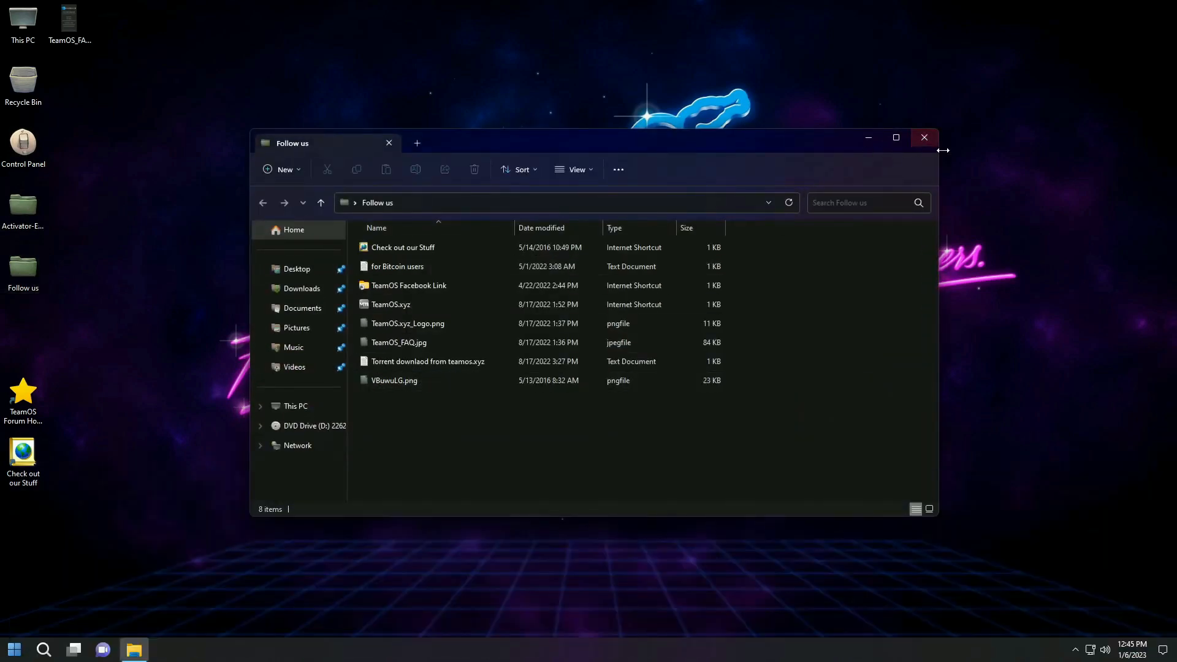
left_click(925, 137)
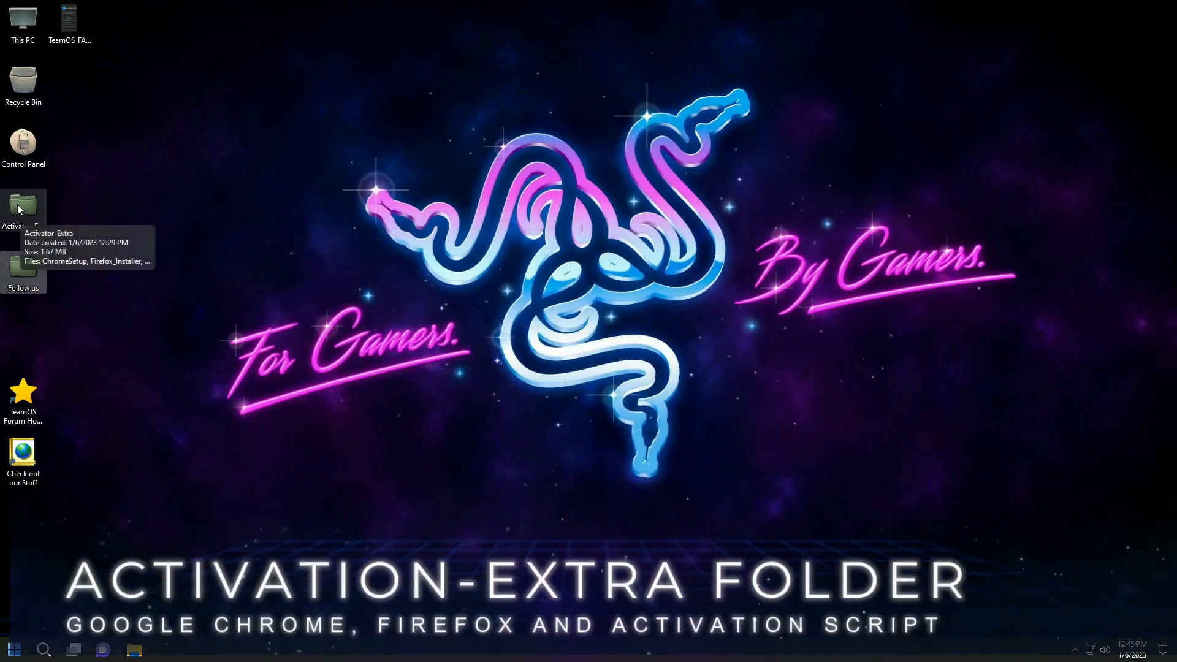
double_click(22, 205)
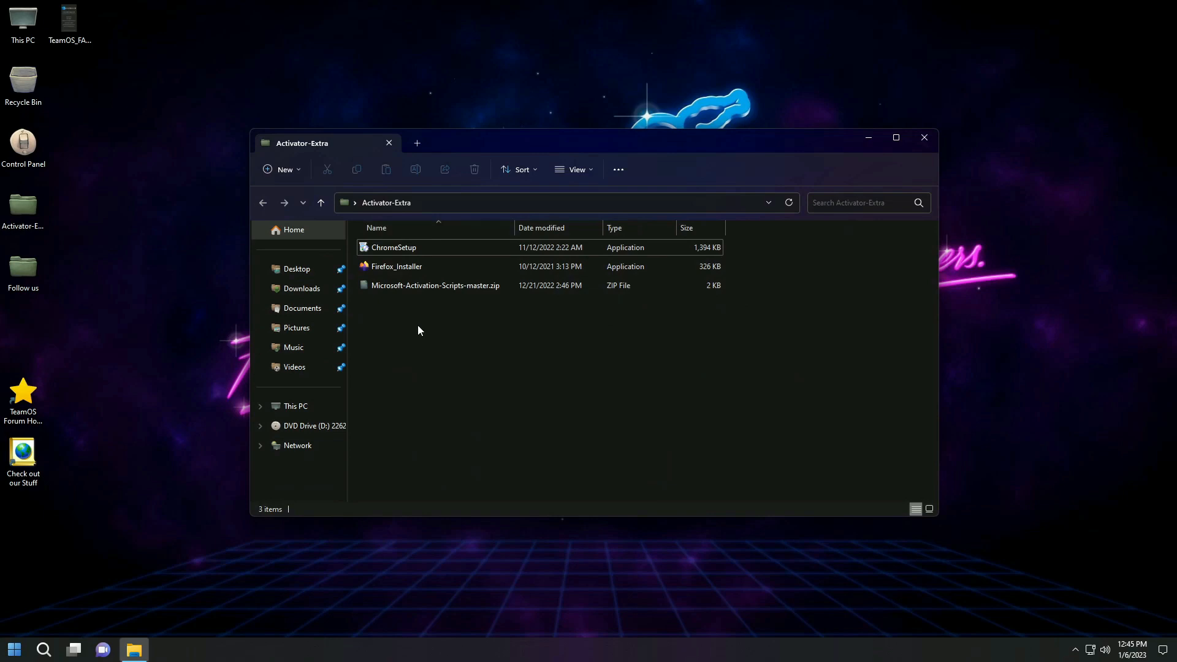
left_click(434, 284)
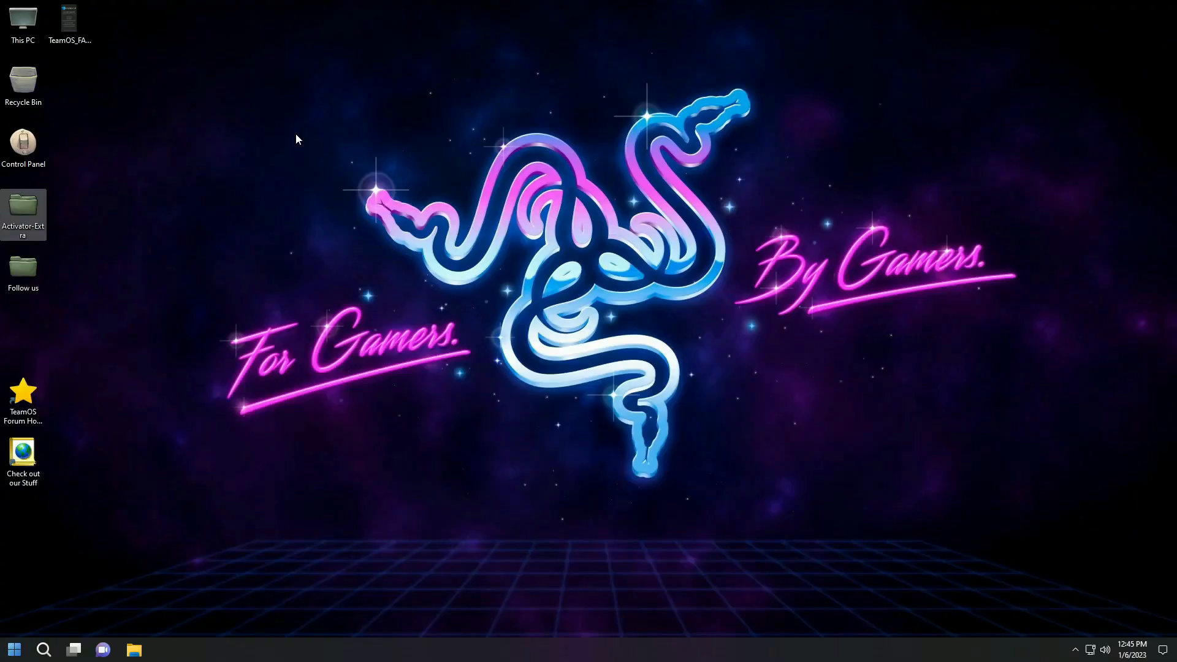
- Check the Windows version with winver, then view CPU and memory usage in Task Manager's Performance view
left_click(13, 650)
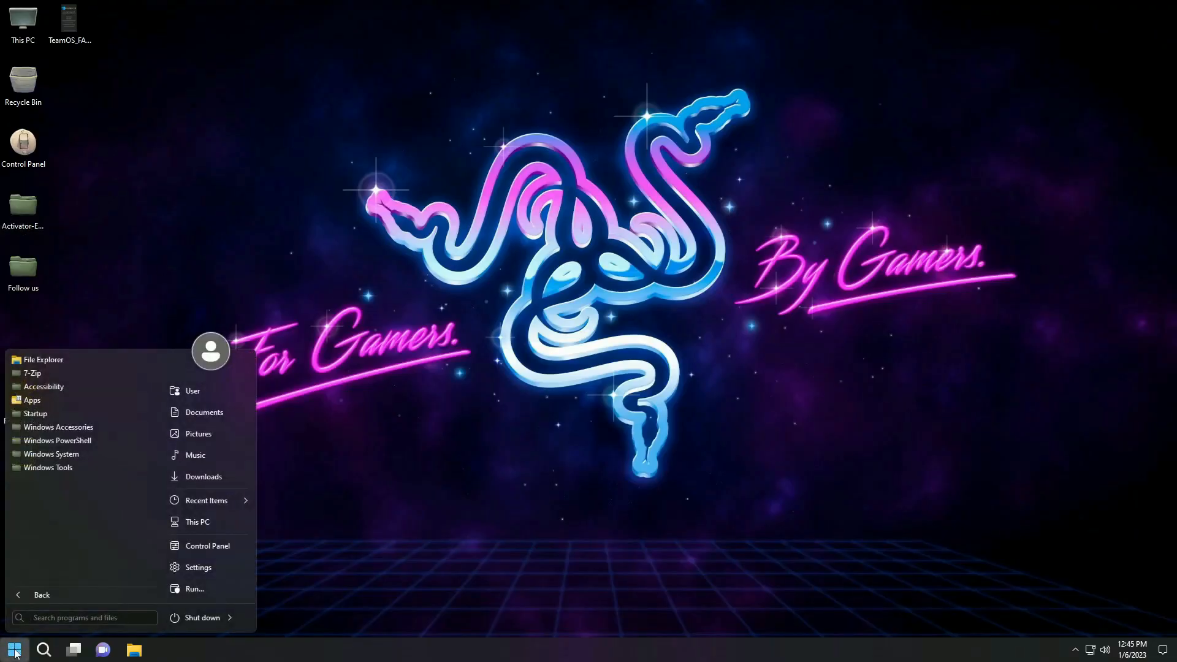
type("winver")
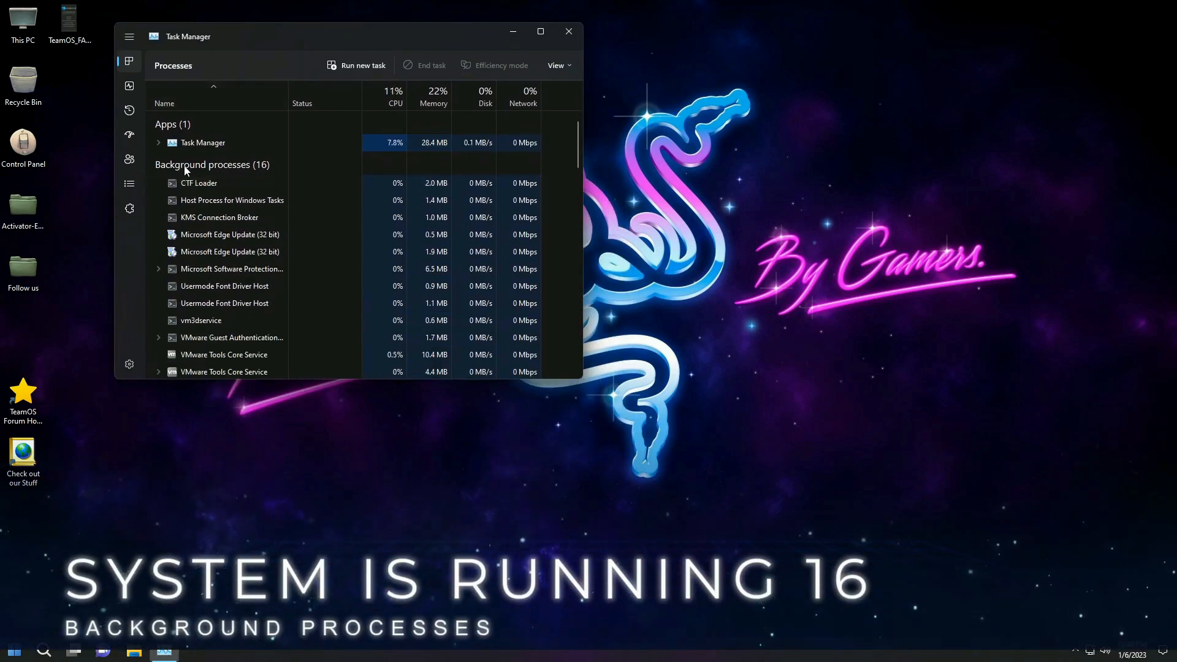
mouse_move(206, 172)
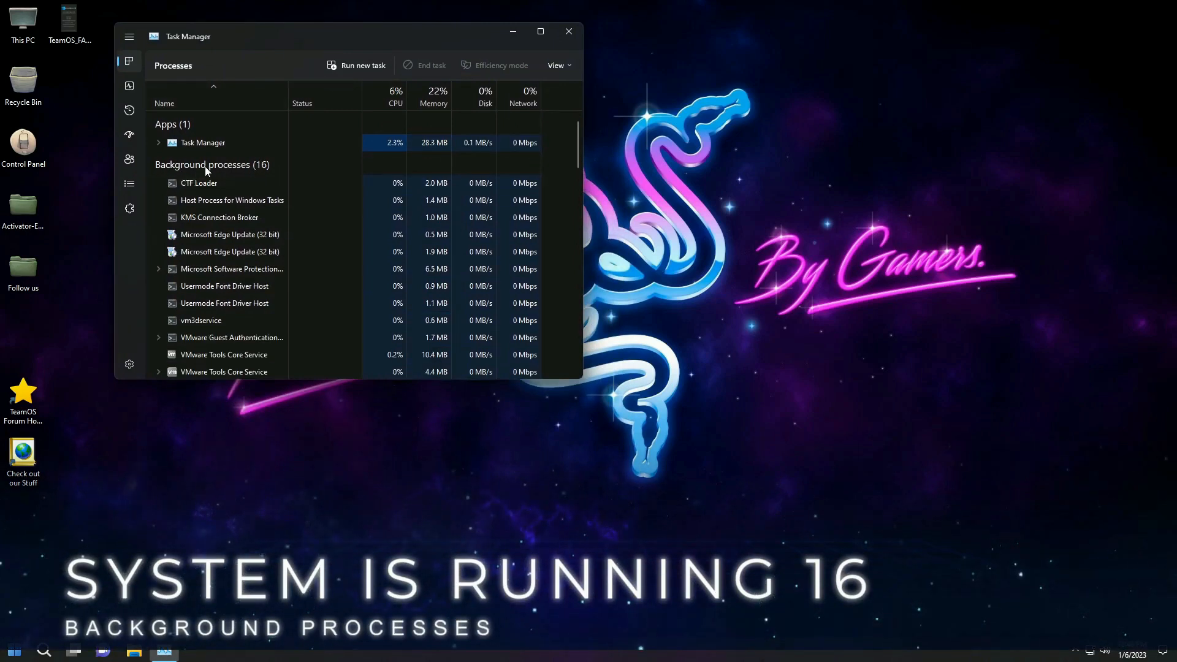
left_click(130, 86)
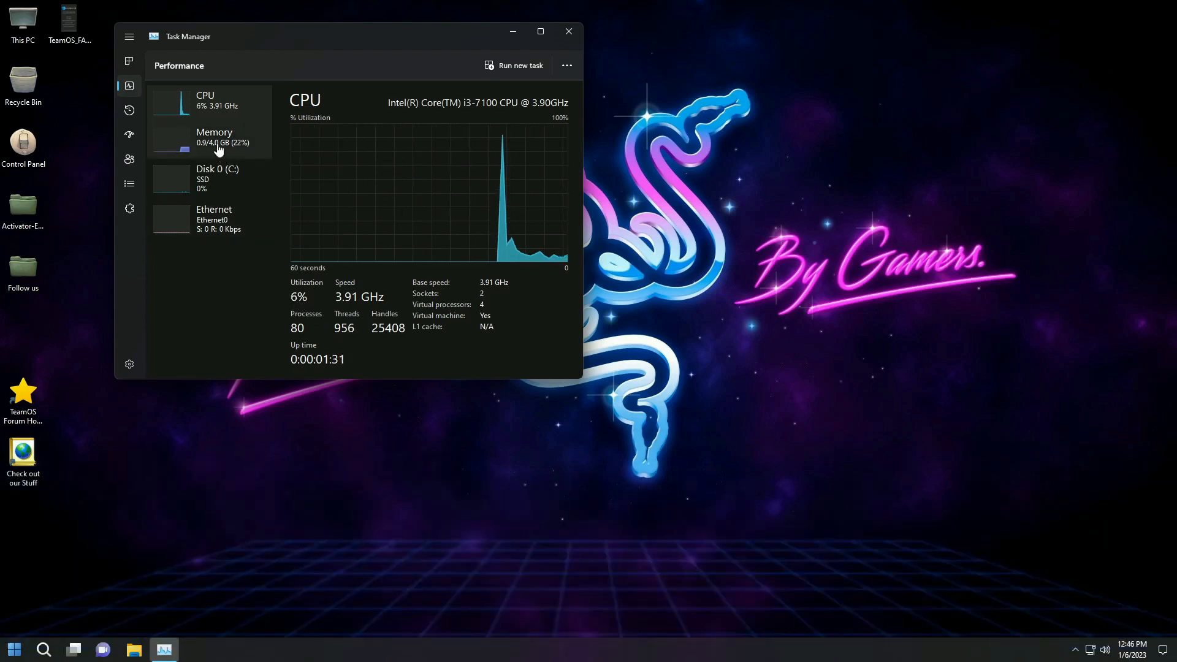
left_click(215, 137)
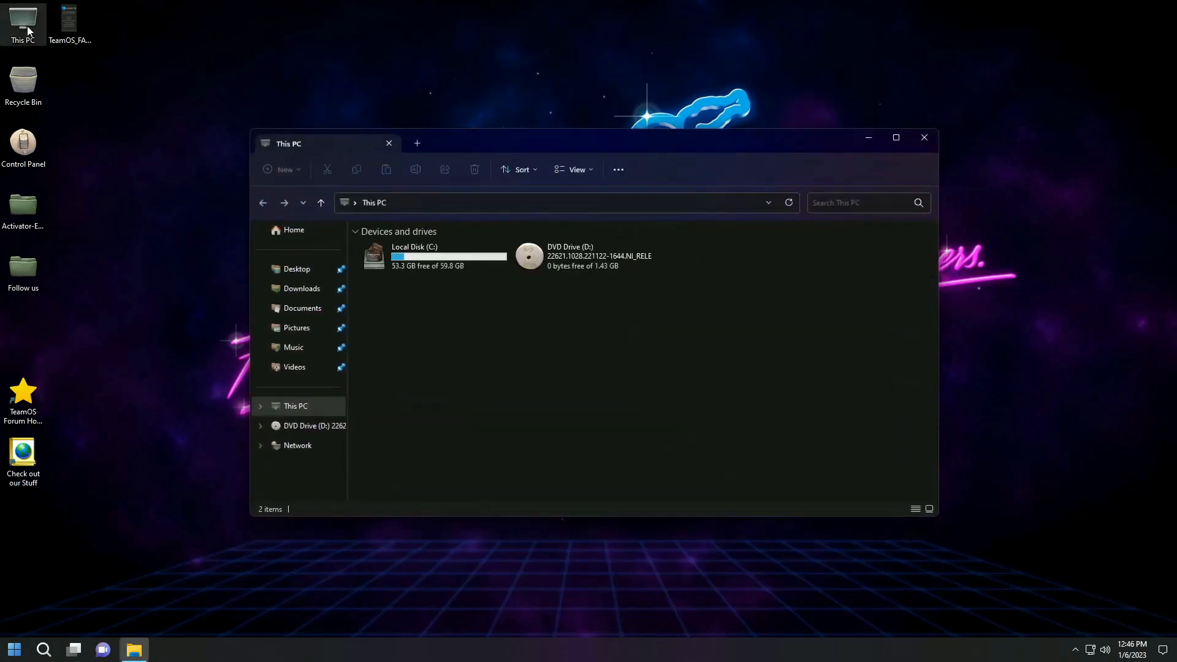
- Bring up the context menu for Local Disk (C:), 53.3 GB free of 59.8 GB, and choose an action
right_click(423, 256)
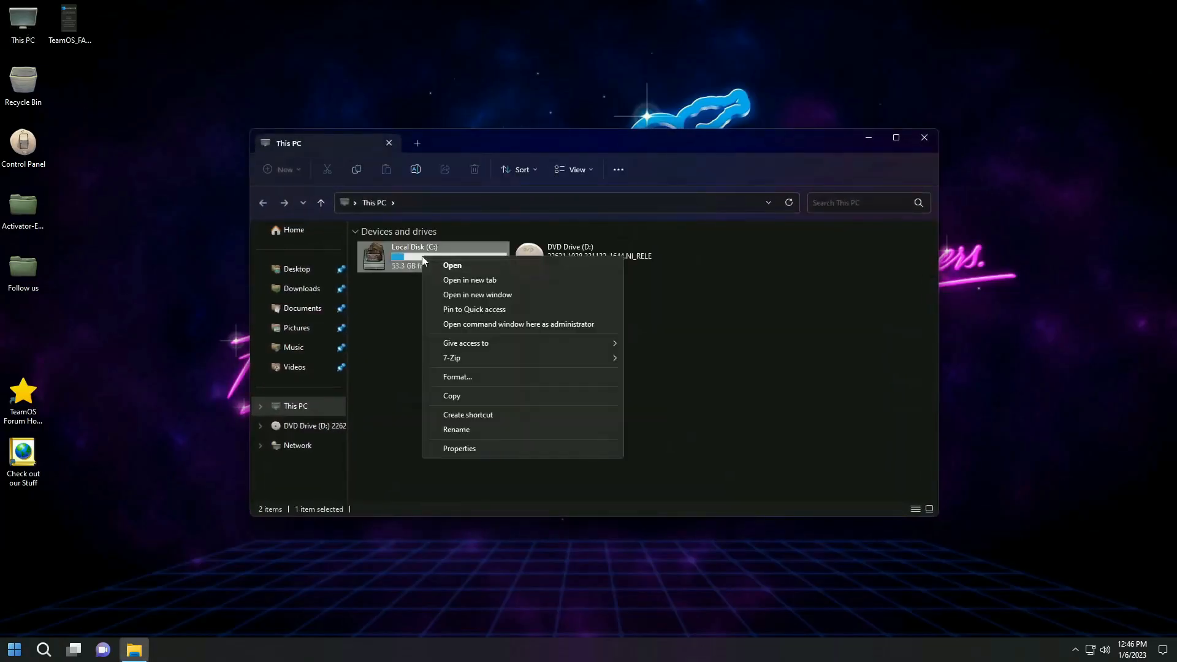
left_click(458, 449)
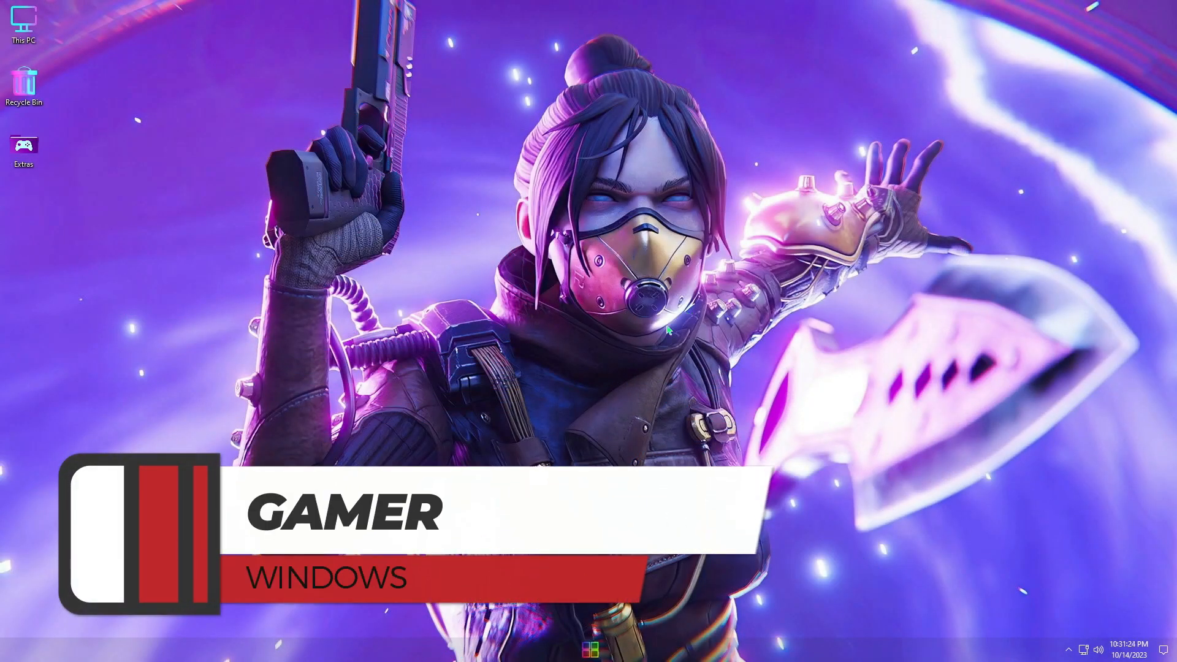
left_click(596, 649)
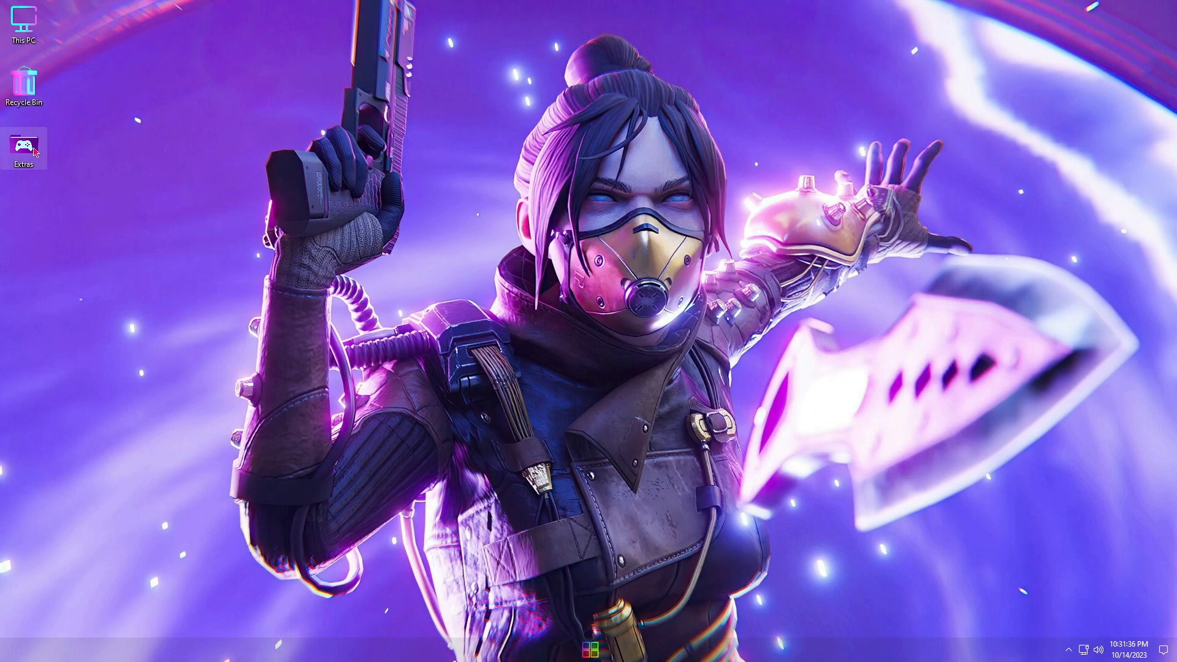
double_click(23, 142)
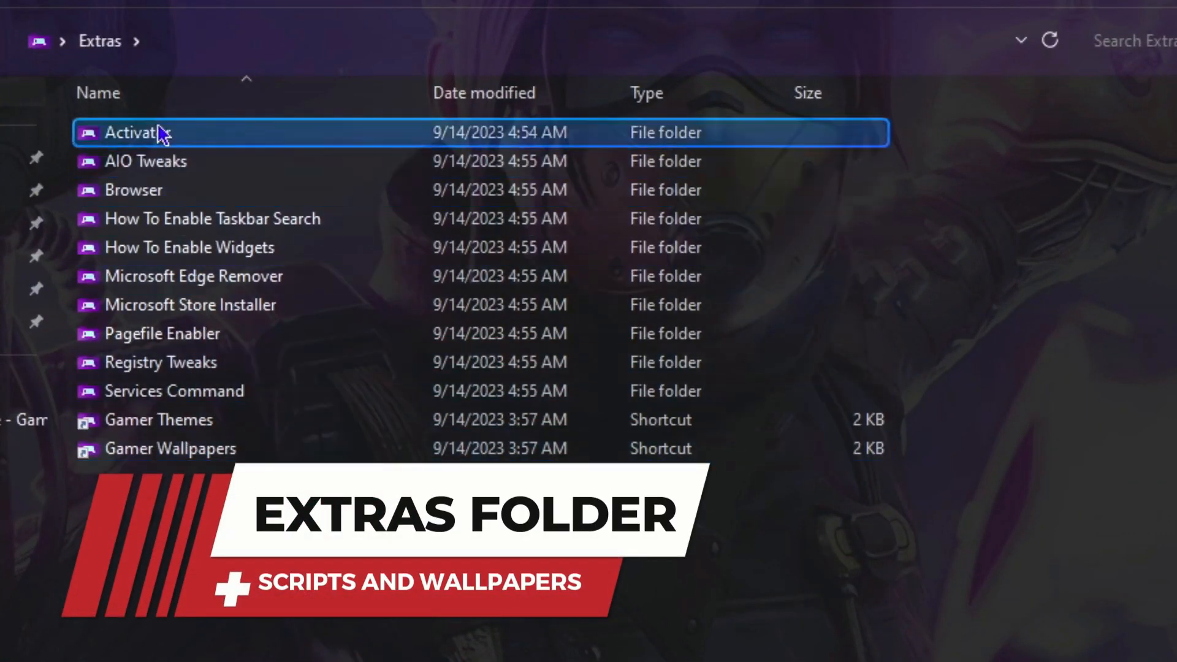
left_click(160, 449)
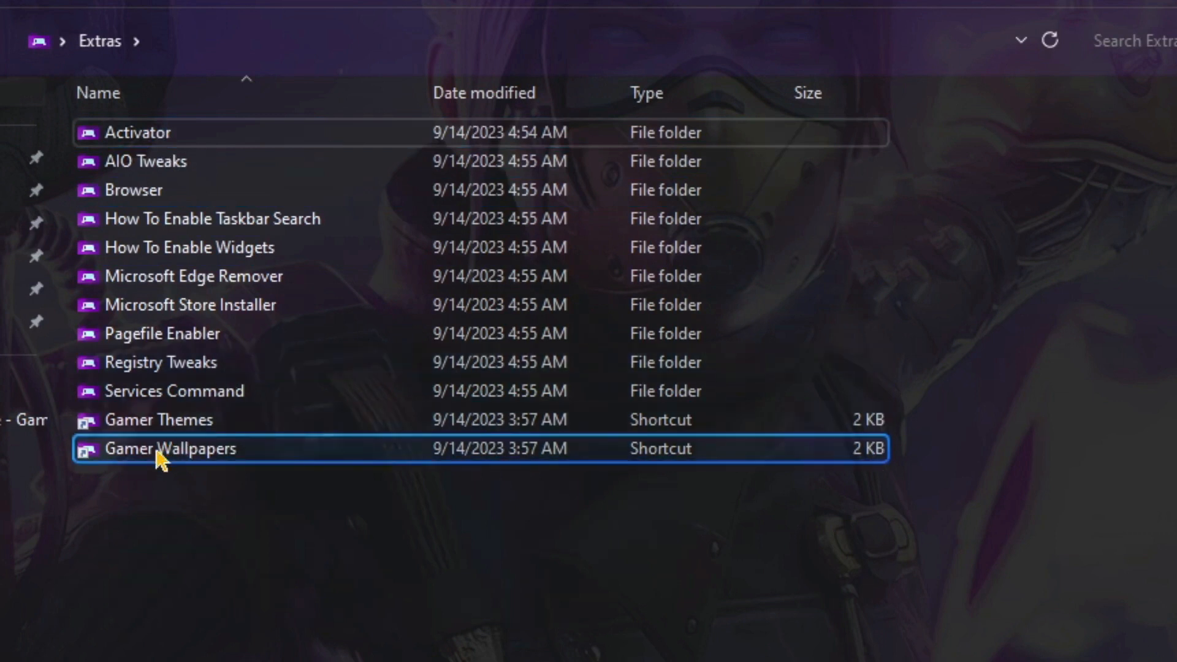
double_click(170, 449)
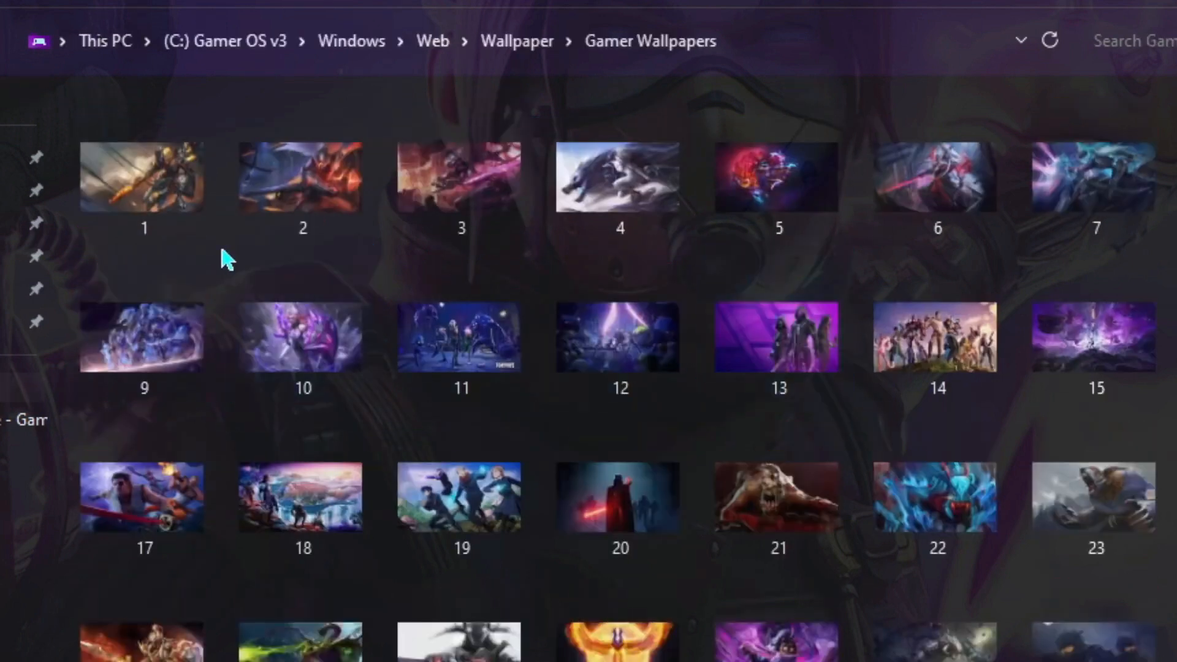
left_click(775, 508)
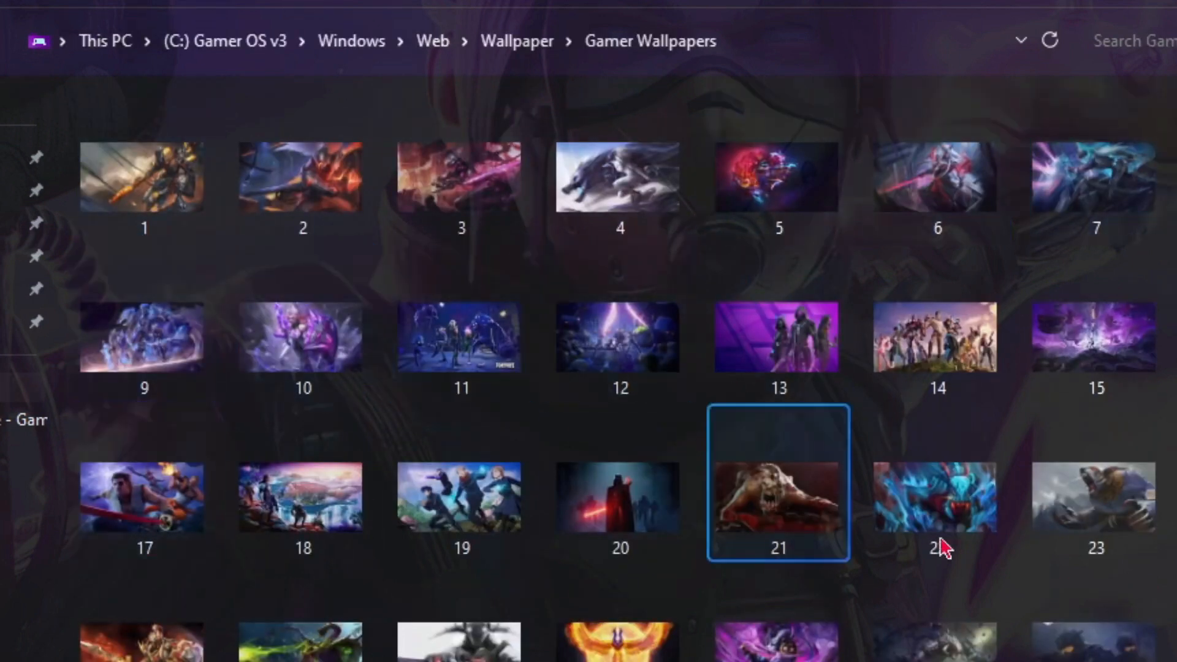
scroll("down", 3)
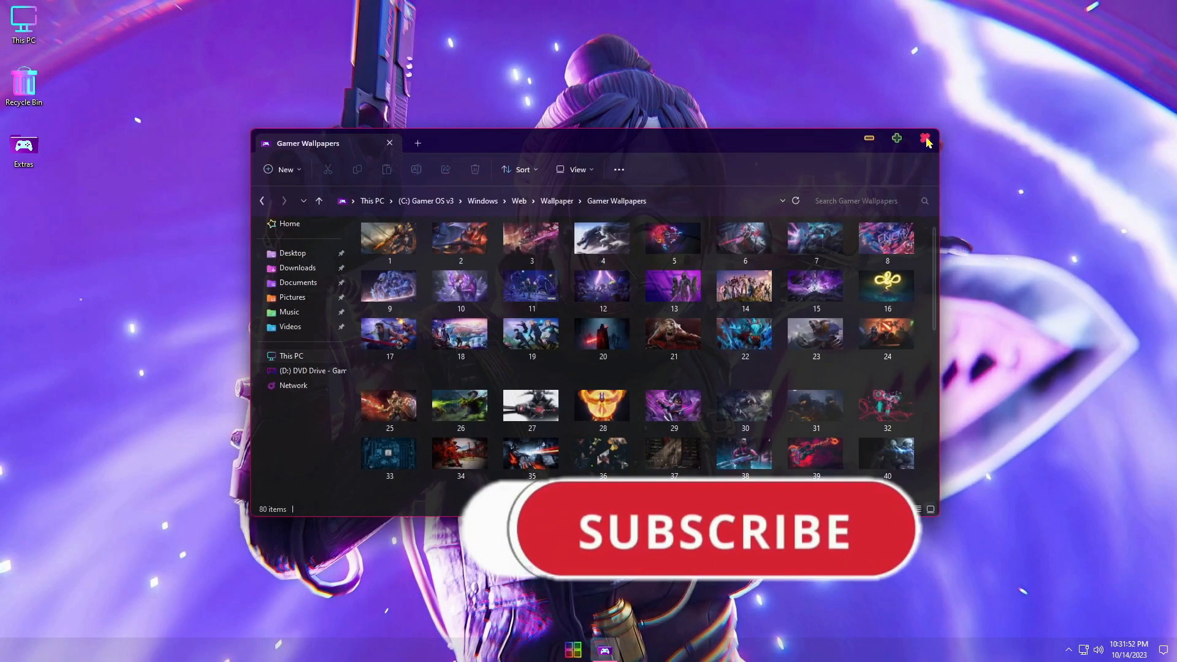
left_click(925, 137)
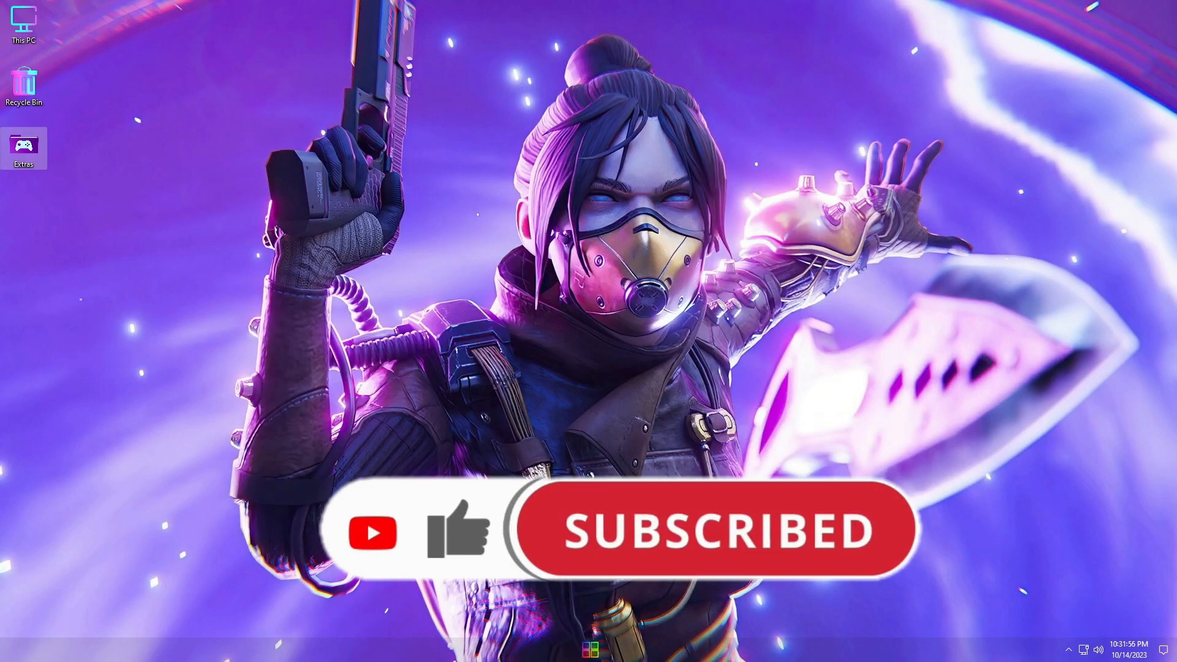
left_click(601, 640)
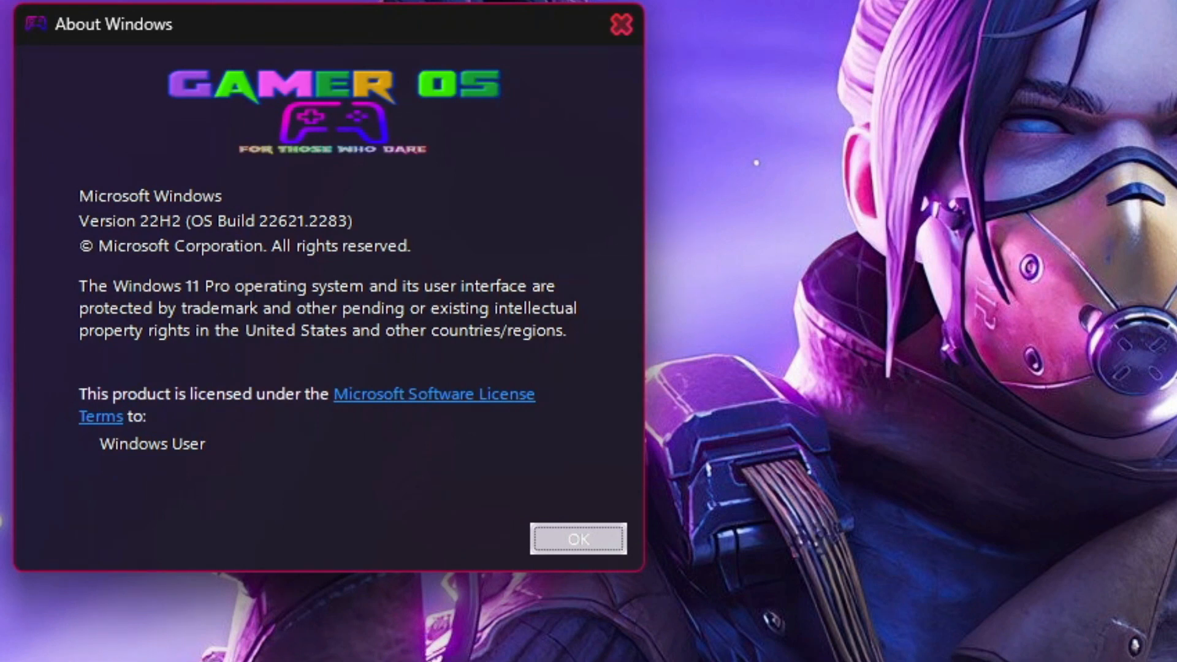
mouse_move(186, 228)
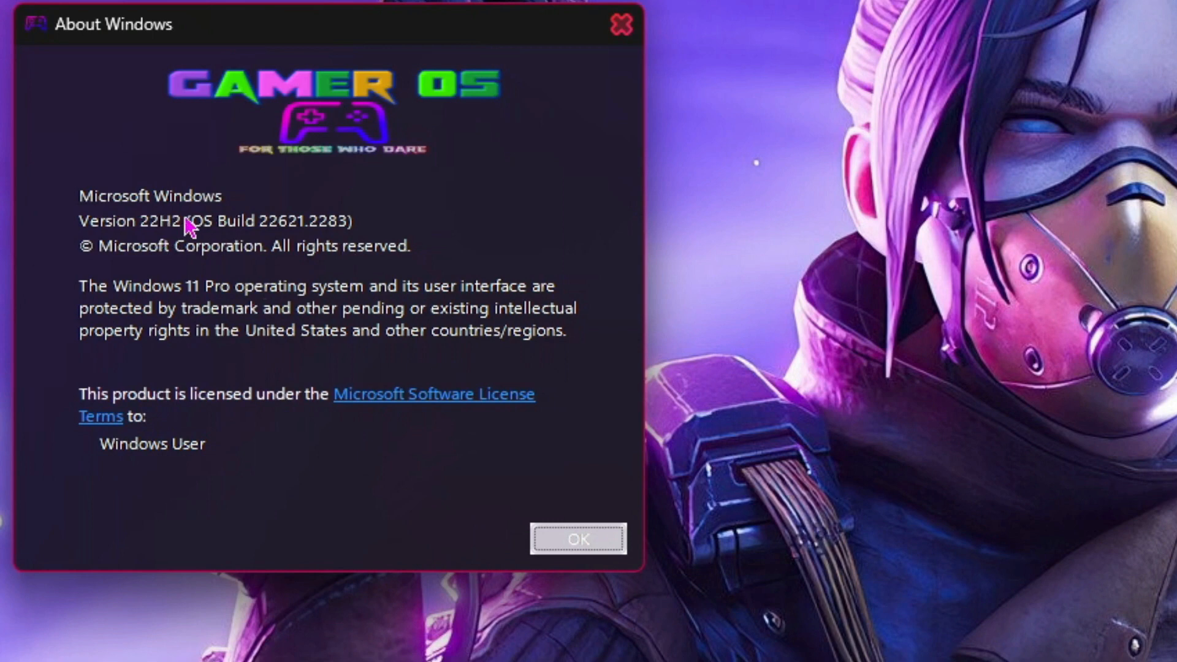
mouse_move(498, 552)
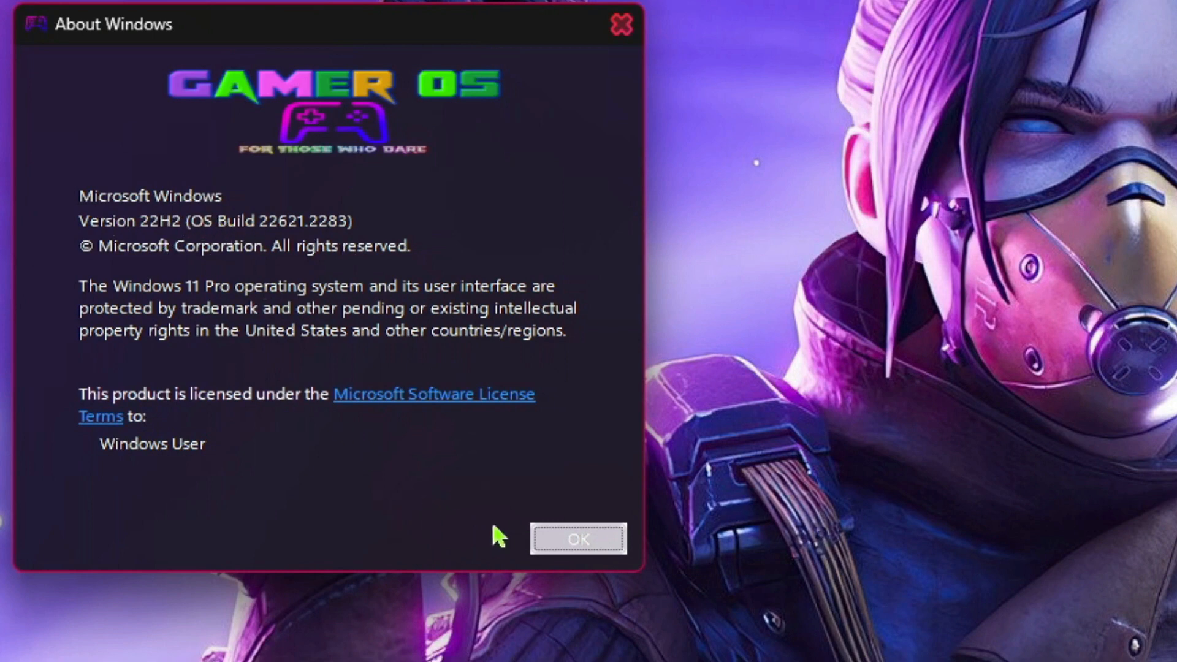
left_click(577, 540)
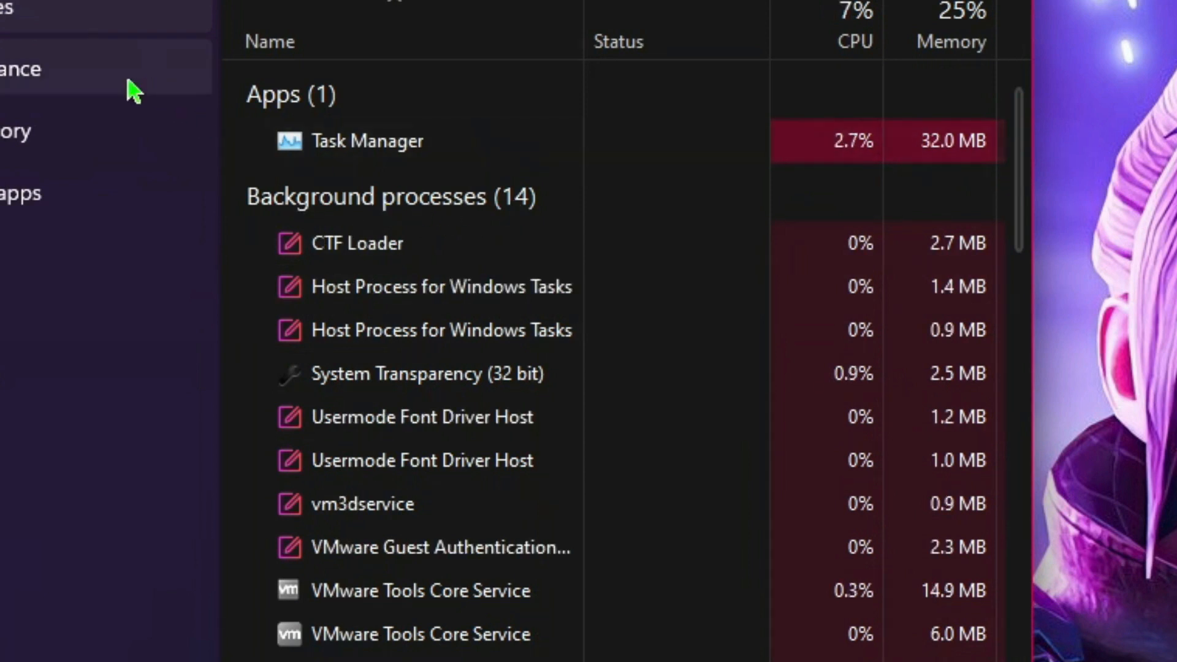
- View CPU at 4% on the i3-7100 and memory at 1.0 of 4.0 GB, then close Task Manager
left_click(25, 68)
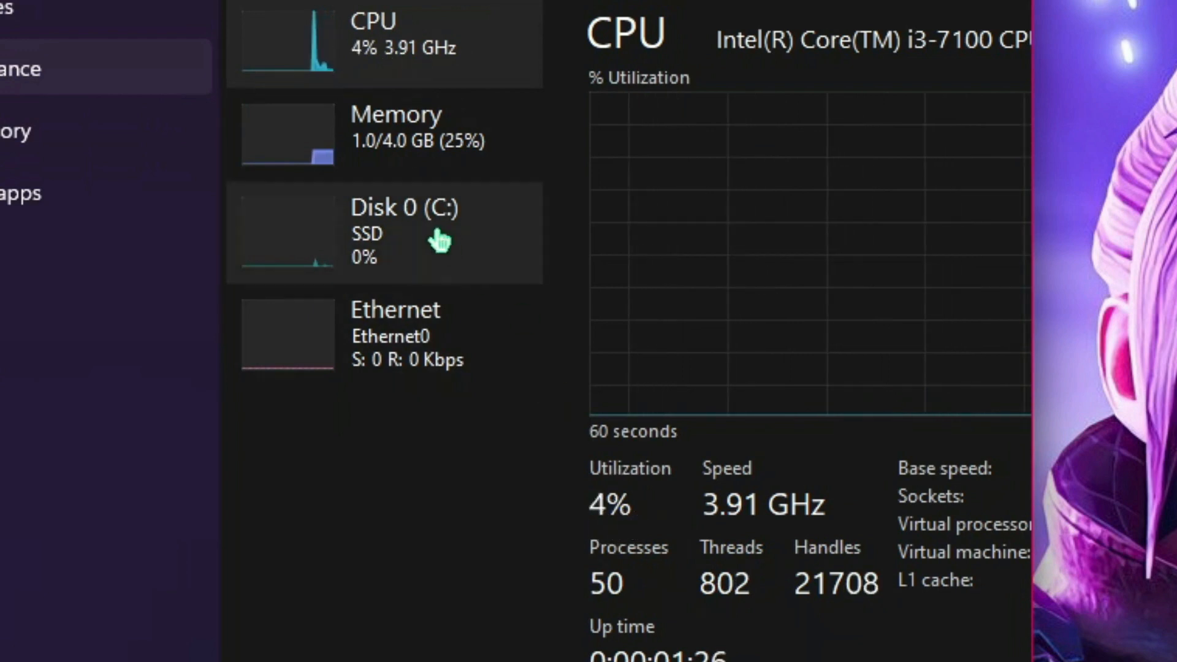
left_click(397, 130)
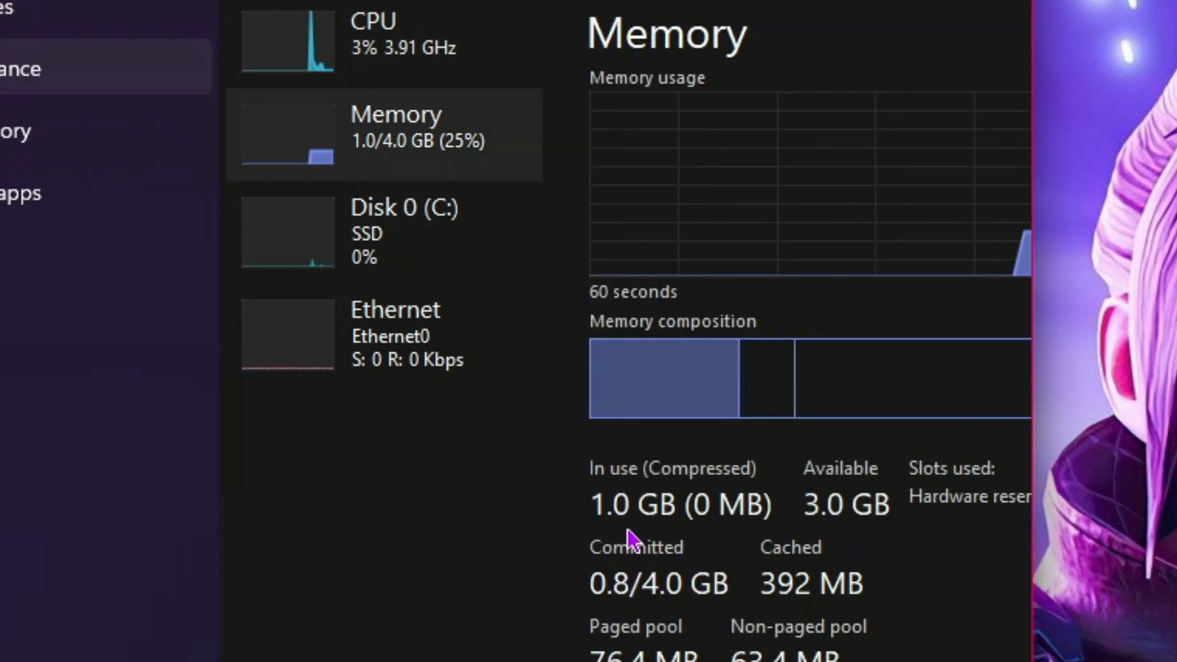
mouse_move(587, 545)
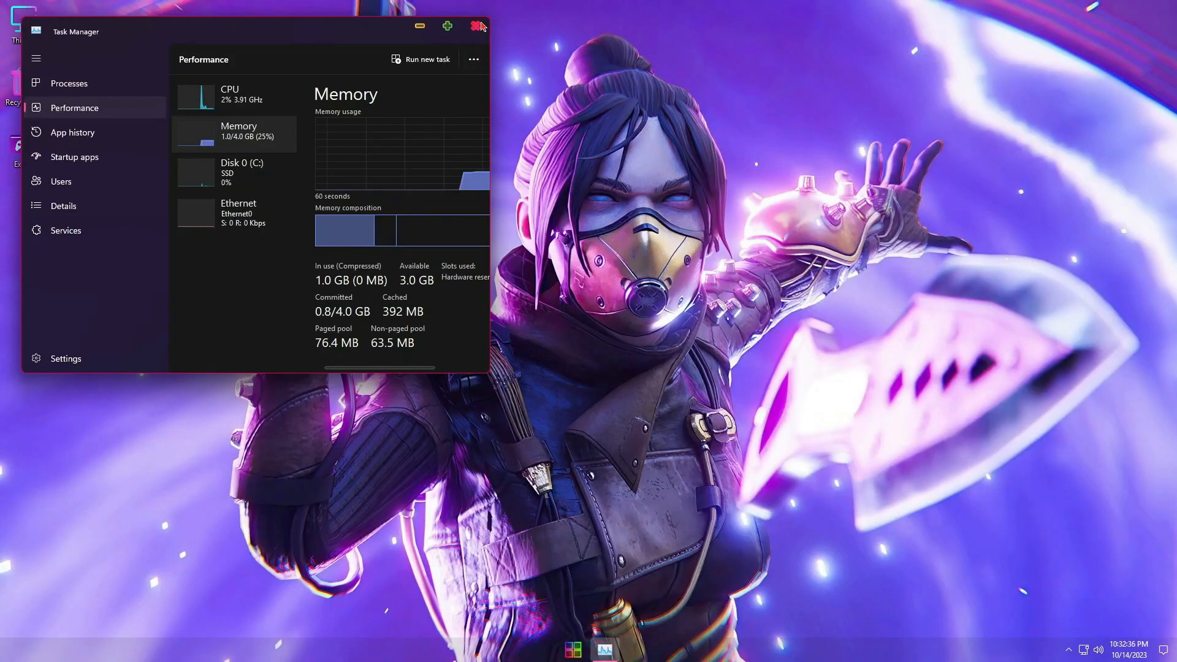
left_click(475, 25)
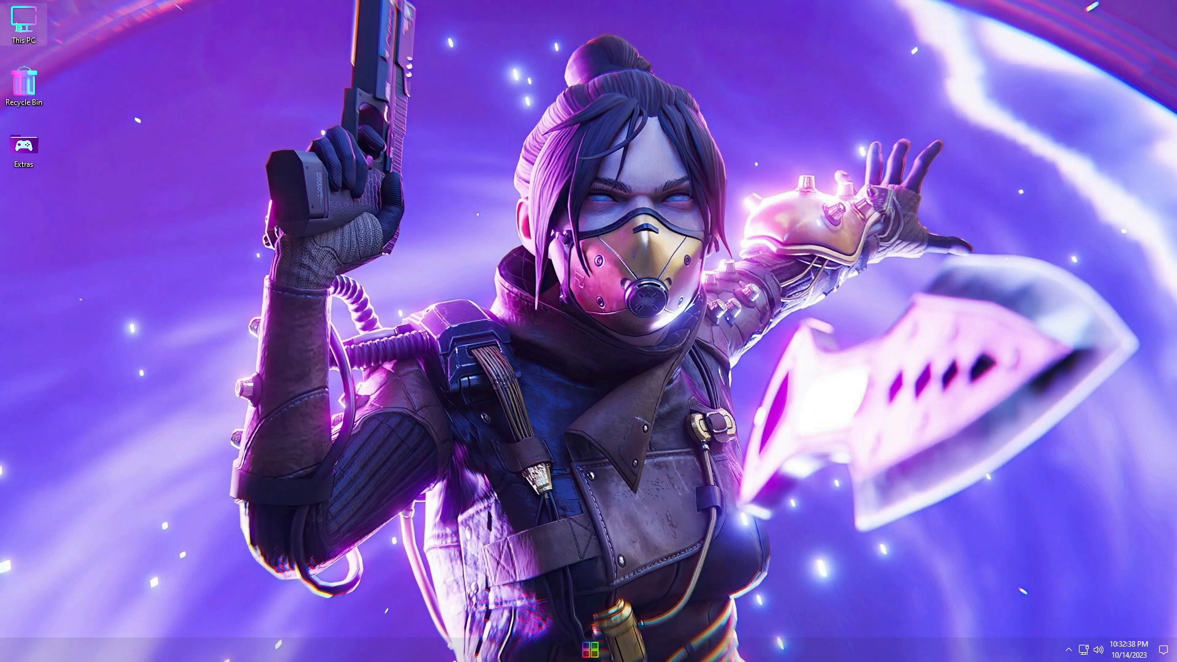
- Show This PC's Gamer OS v3 drive with 54.9 GB free and the DVD drive, then pick a drive action
double_click(23, 19)
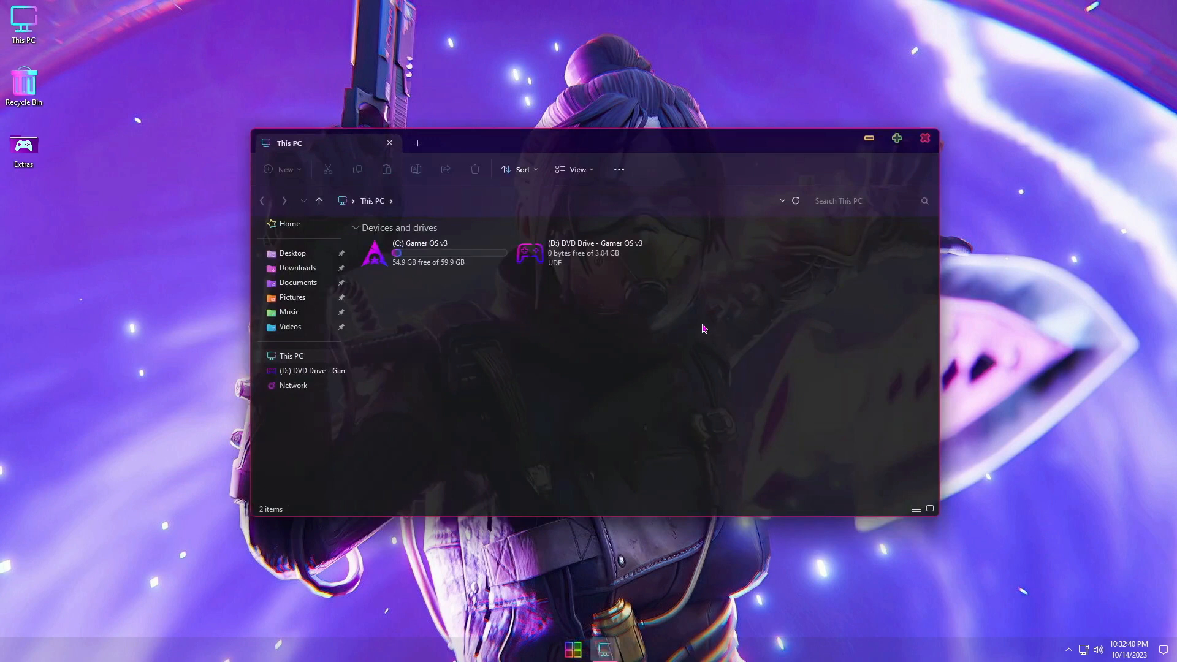
right_click(419, 251)
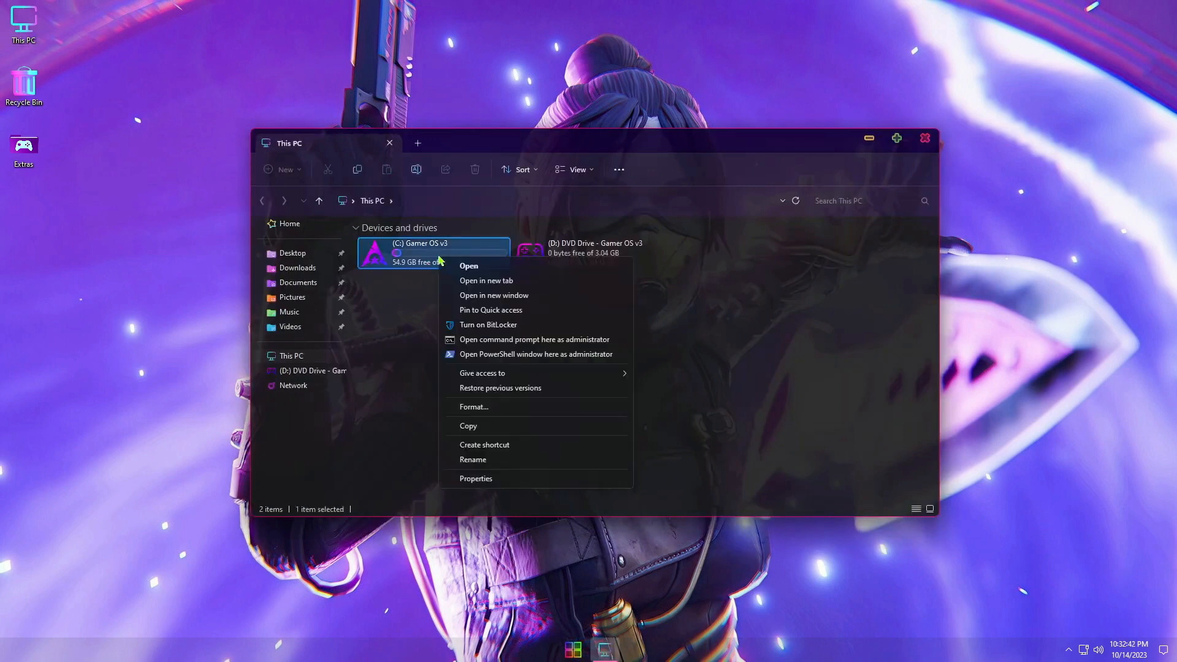
left_click(476, 478)
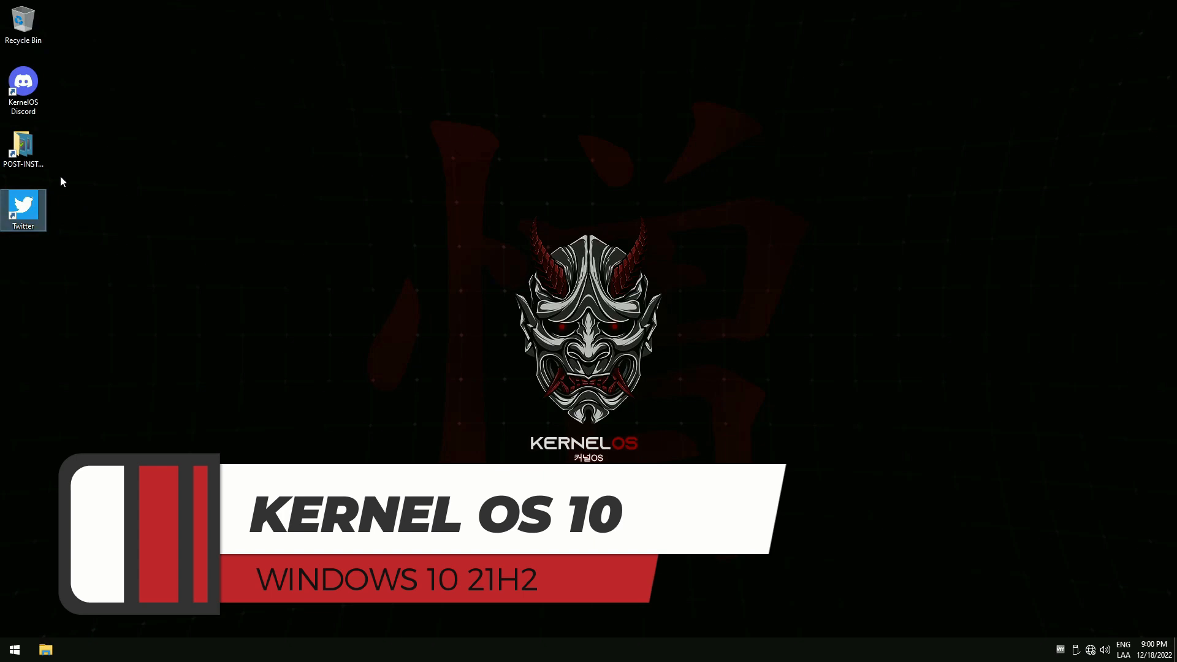
- Browse the POST-INSTALL folder maximized, look inside its Tweaking subfolder, and return
double_click(22, 145)
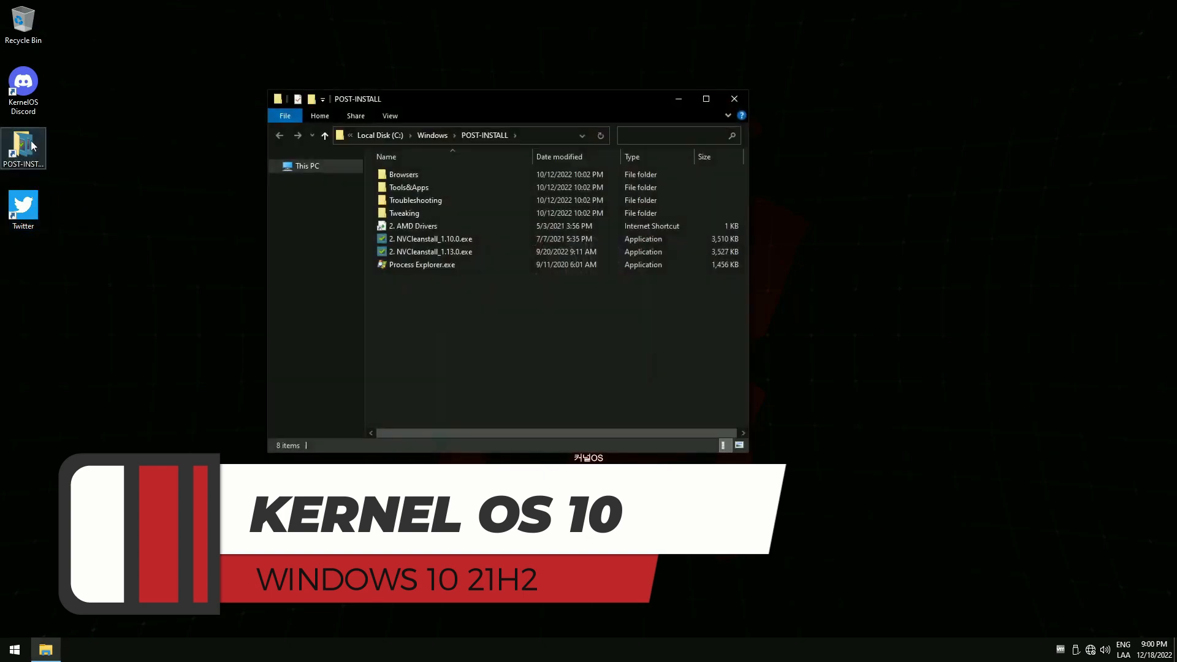
left_click(707, 98)
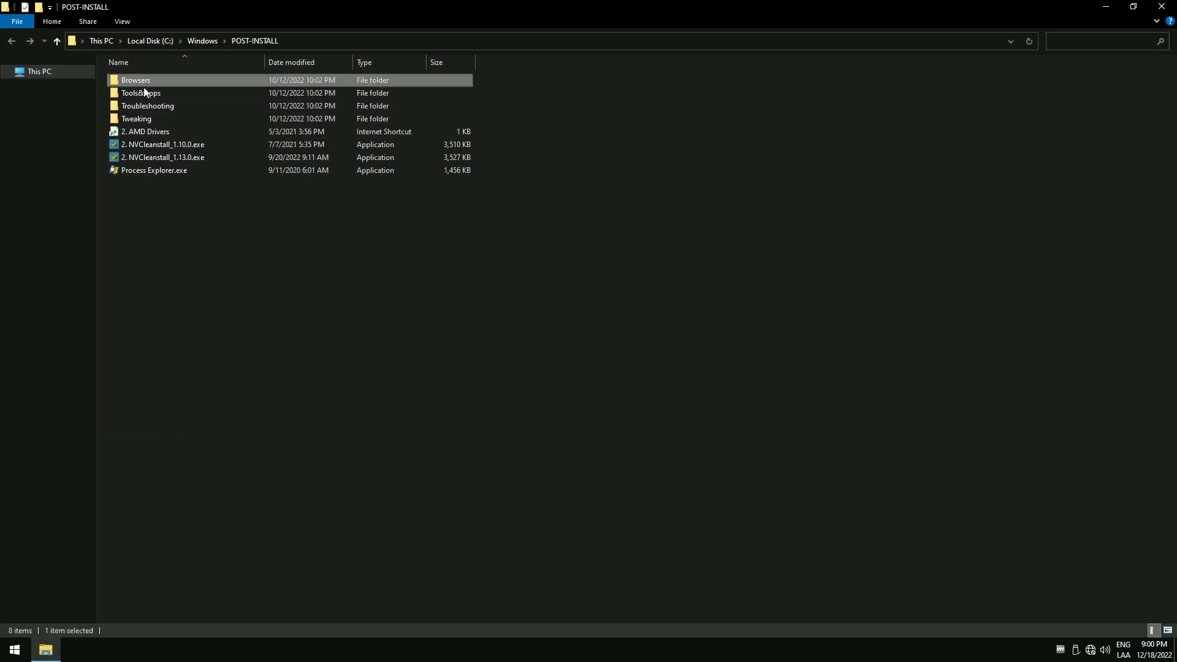
double_click(135, 79)
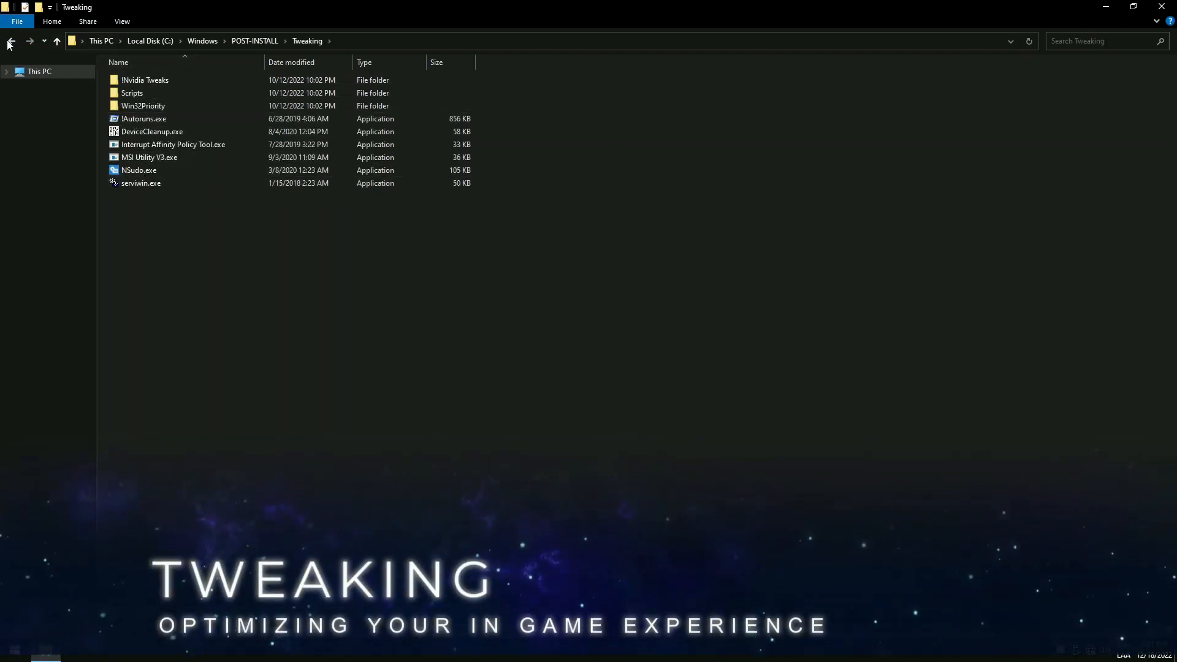
left_click(11, 41)
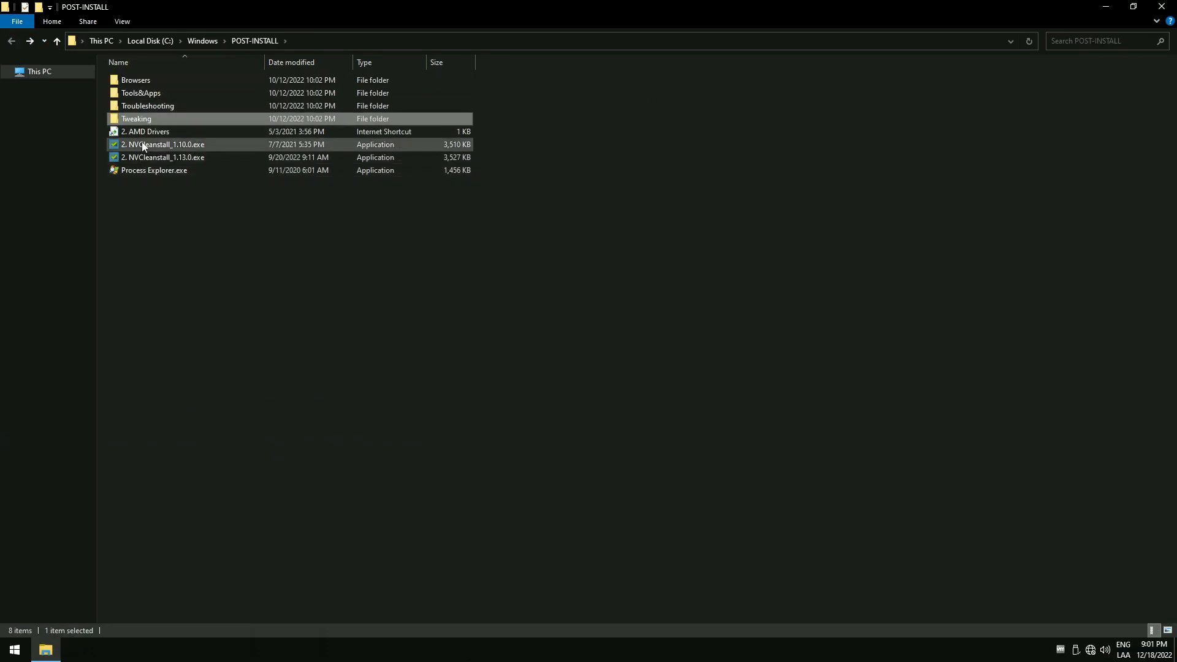
left_click(163, 157)
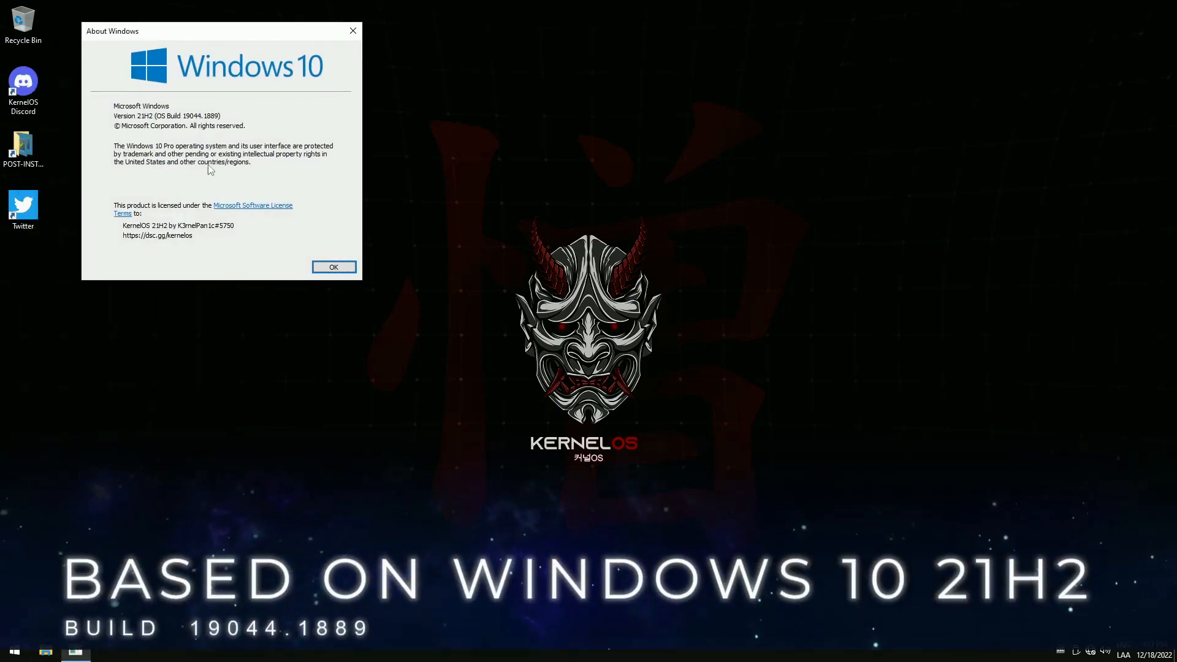
mouse_move(204, 125)
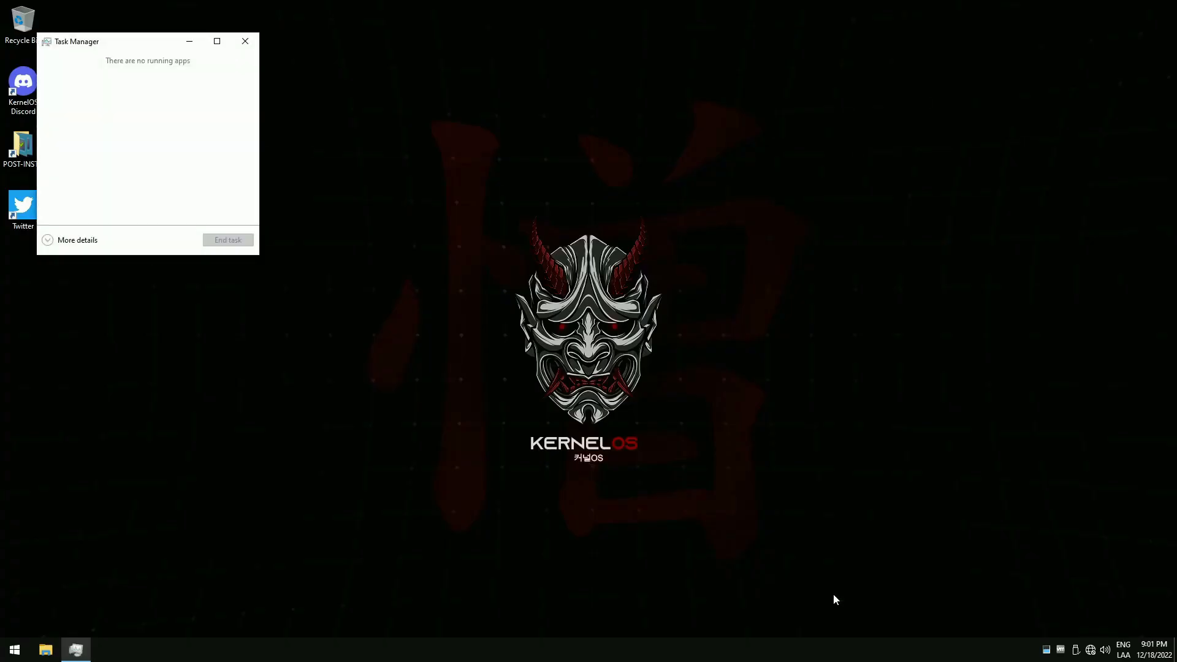
- Expand Task Manager to full details, review 14 background processes and the 4% CPU performance graph
left_click(77, 241)
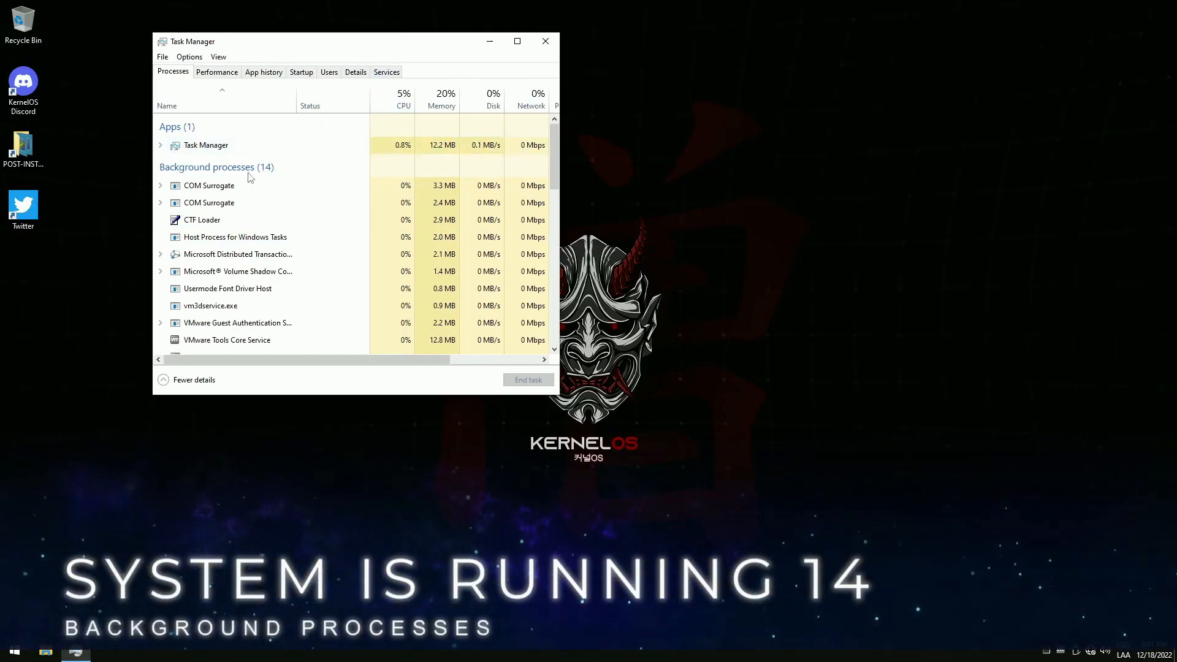
left_click(216, 71)
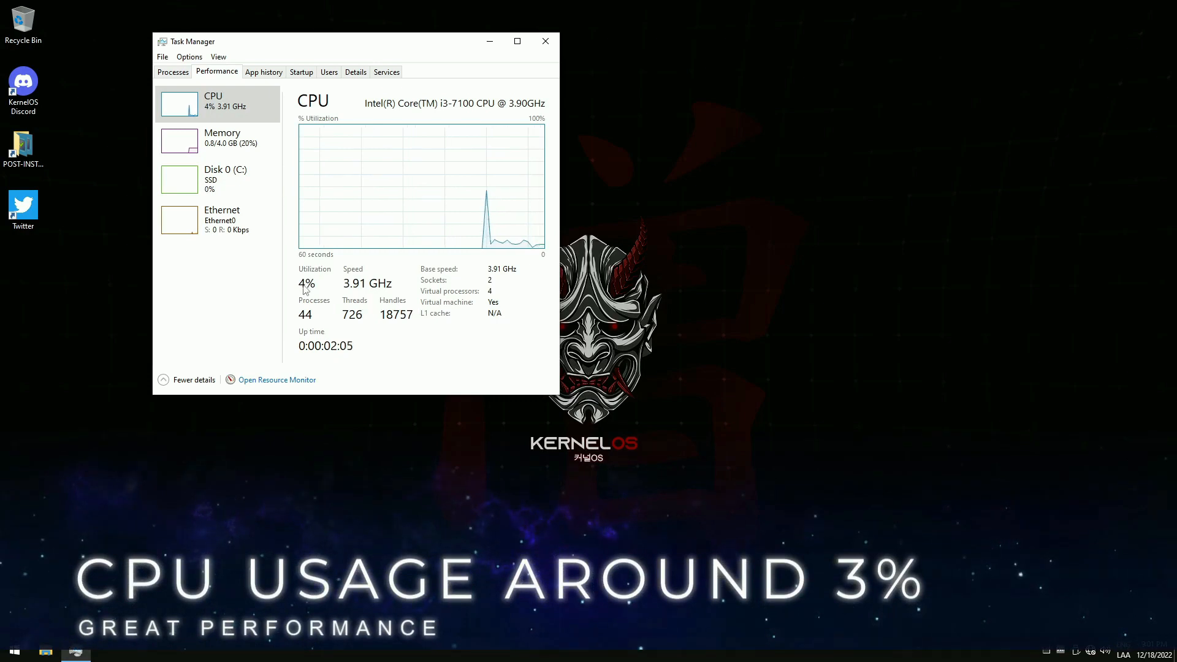
left_click(222, 138)
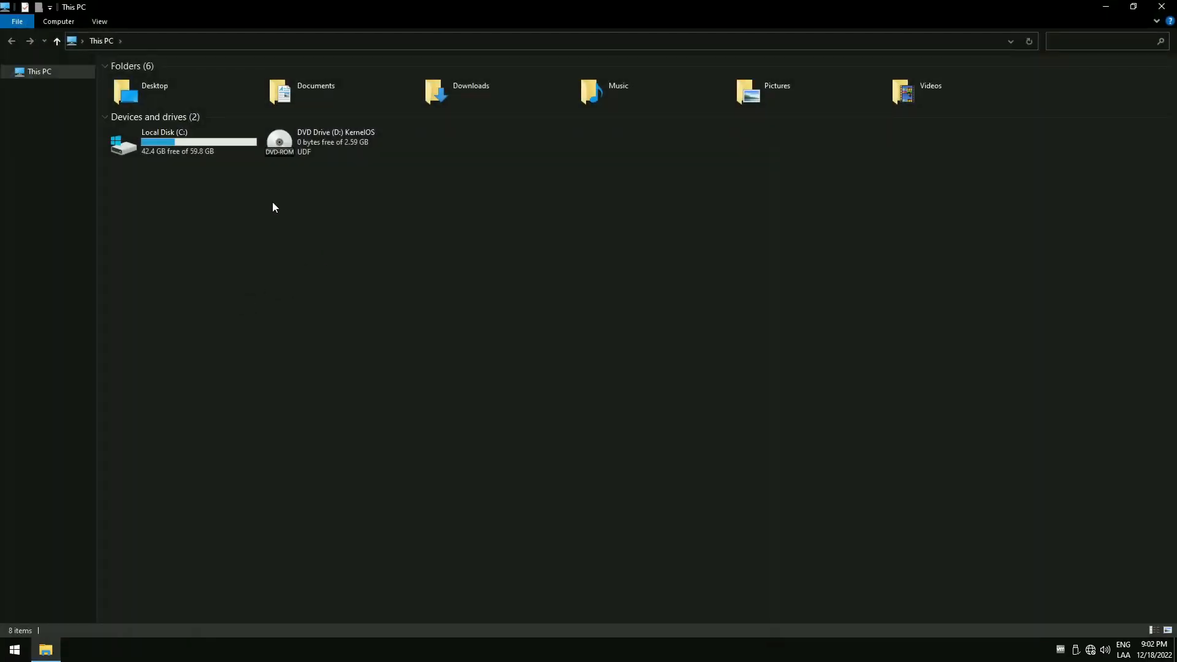
- Show Local Disk (C:) with 42.4 GB free of 59.8 GB and pick an action from its context menu
right_click(178, 144)
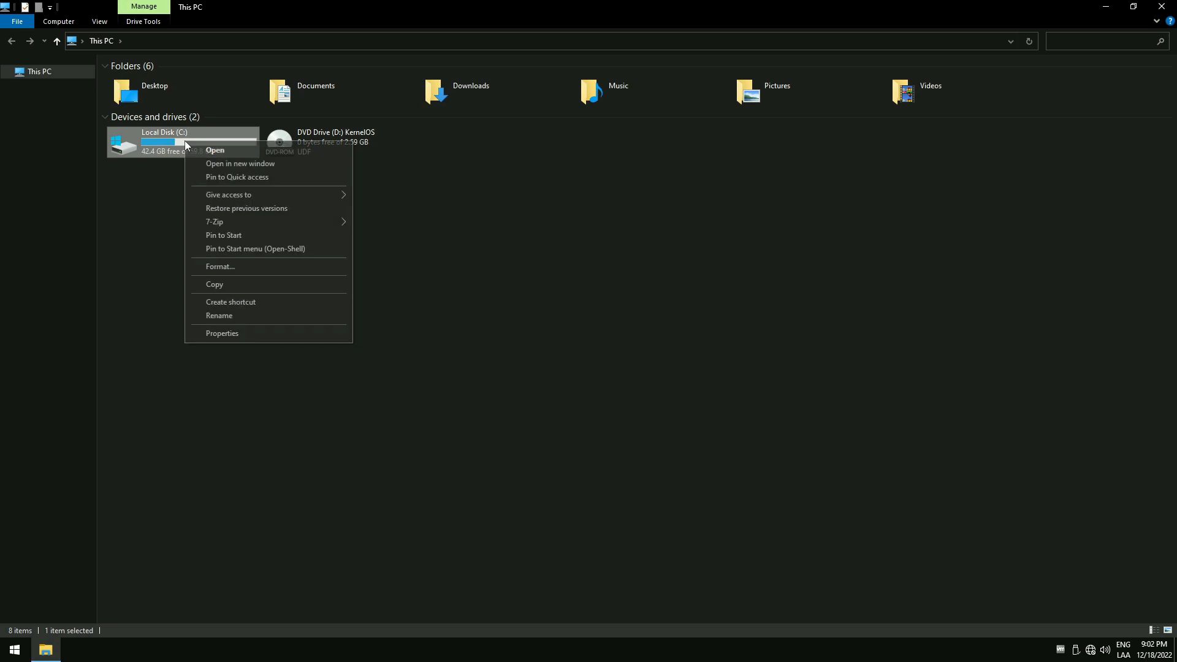
left_click(227, 338)
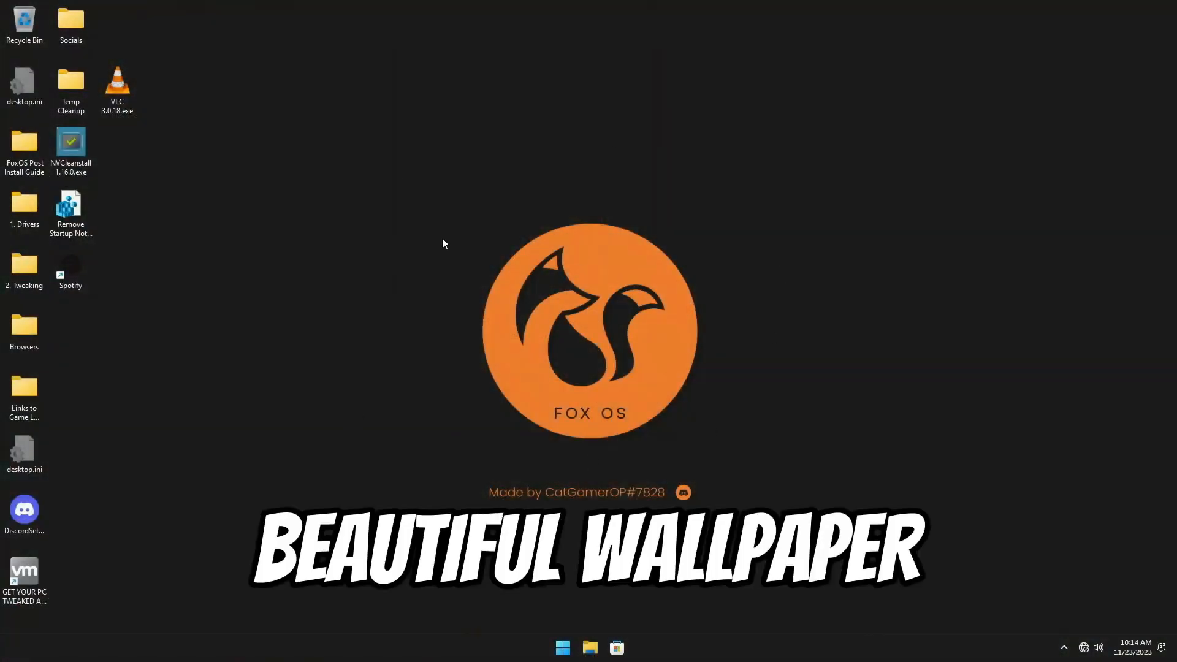
left_click(561, 647)
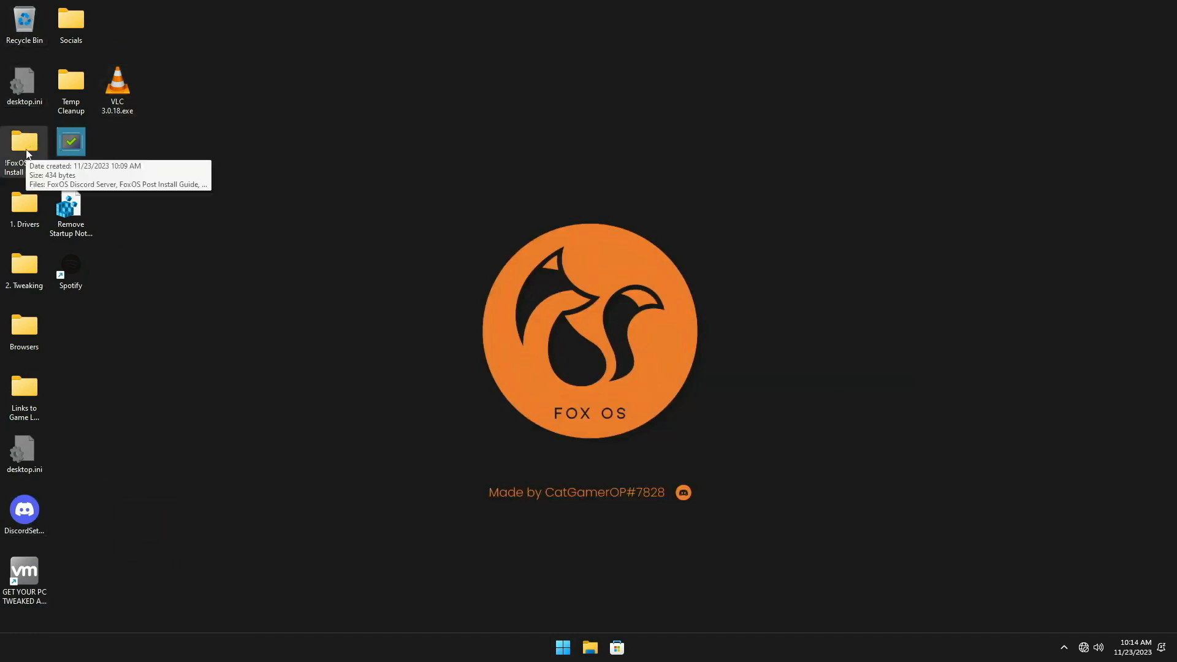
- Look through the !FoxOS Post Install Guide, 1. Drivers and 2. Tweaking folders, then the Browsers folder
double_click(25, 141)
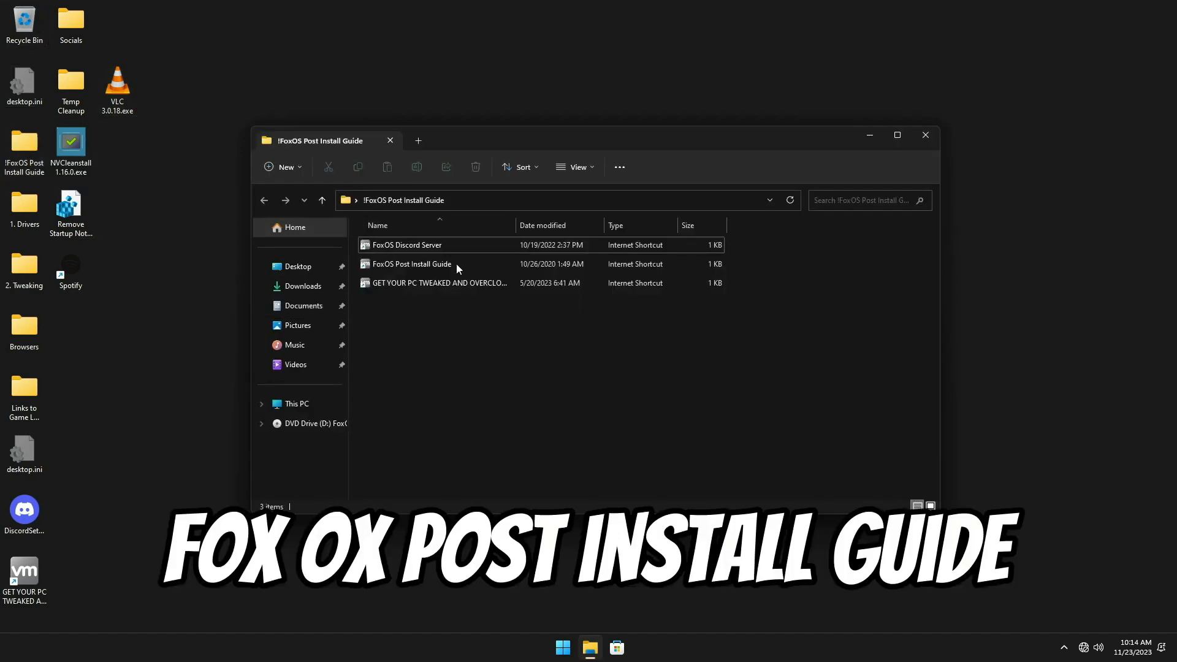
mouse_move(926, 134)
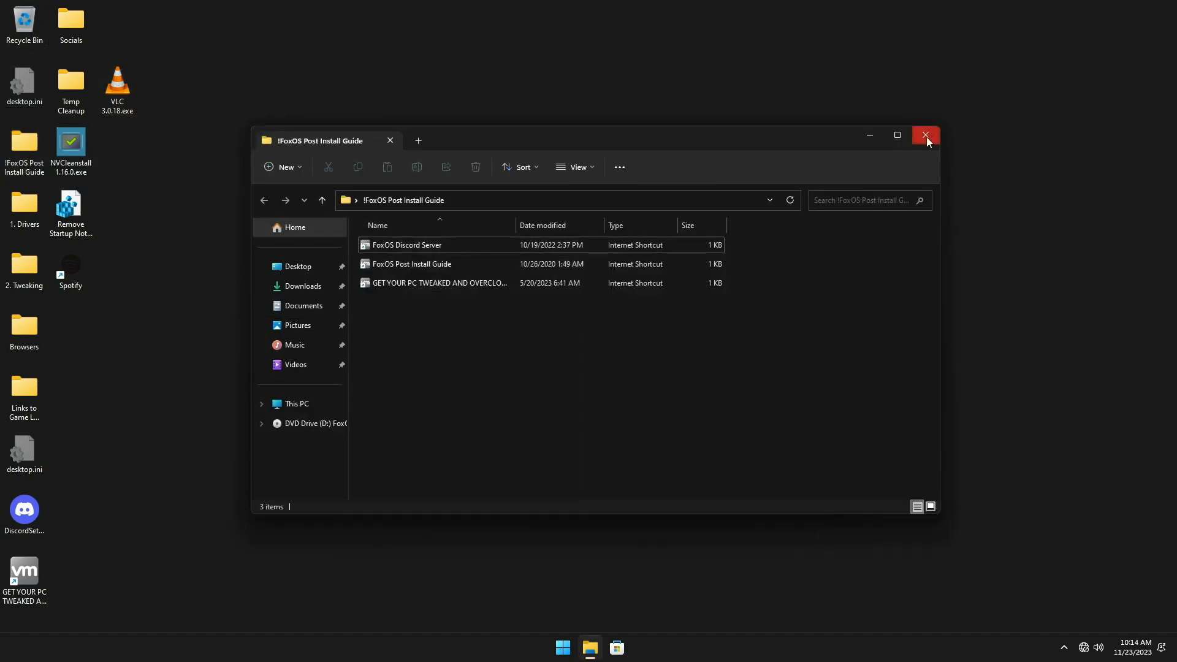
double_click(25, 206)
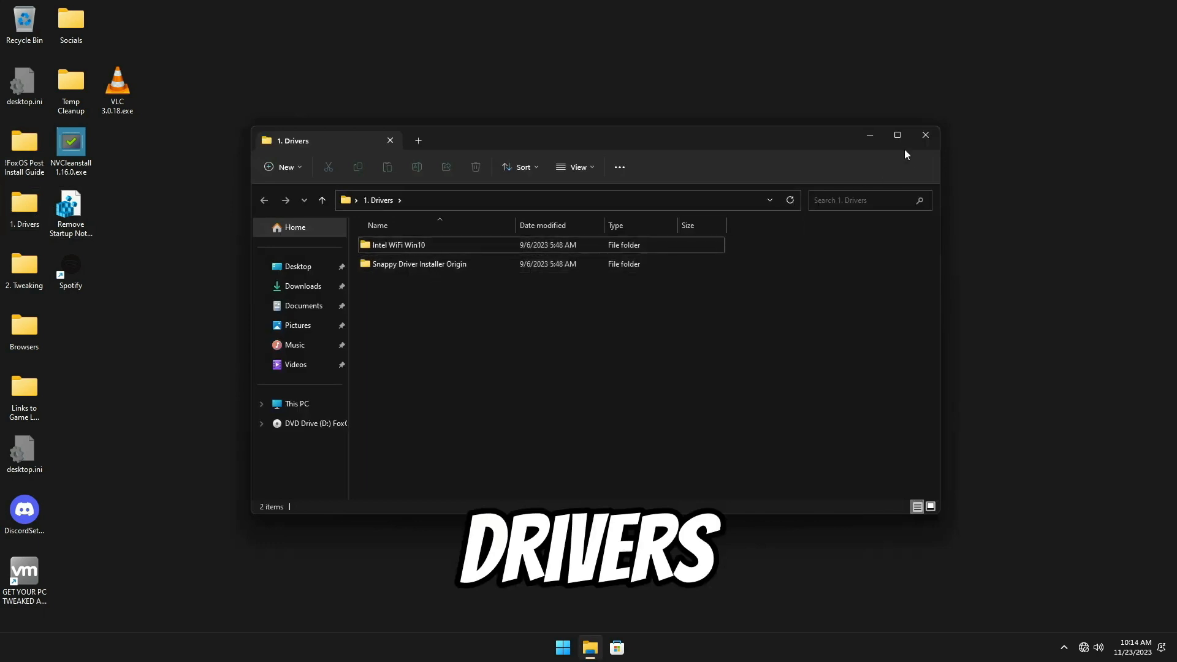
left_click(925, 135)
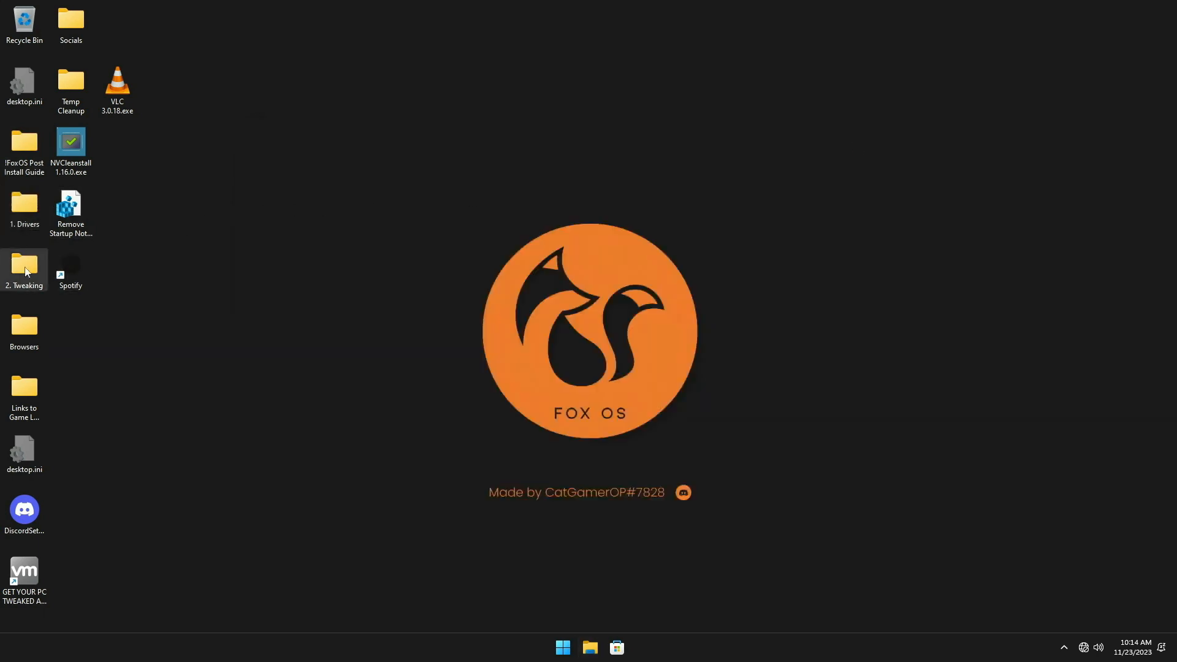
double_click(23, 266)
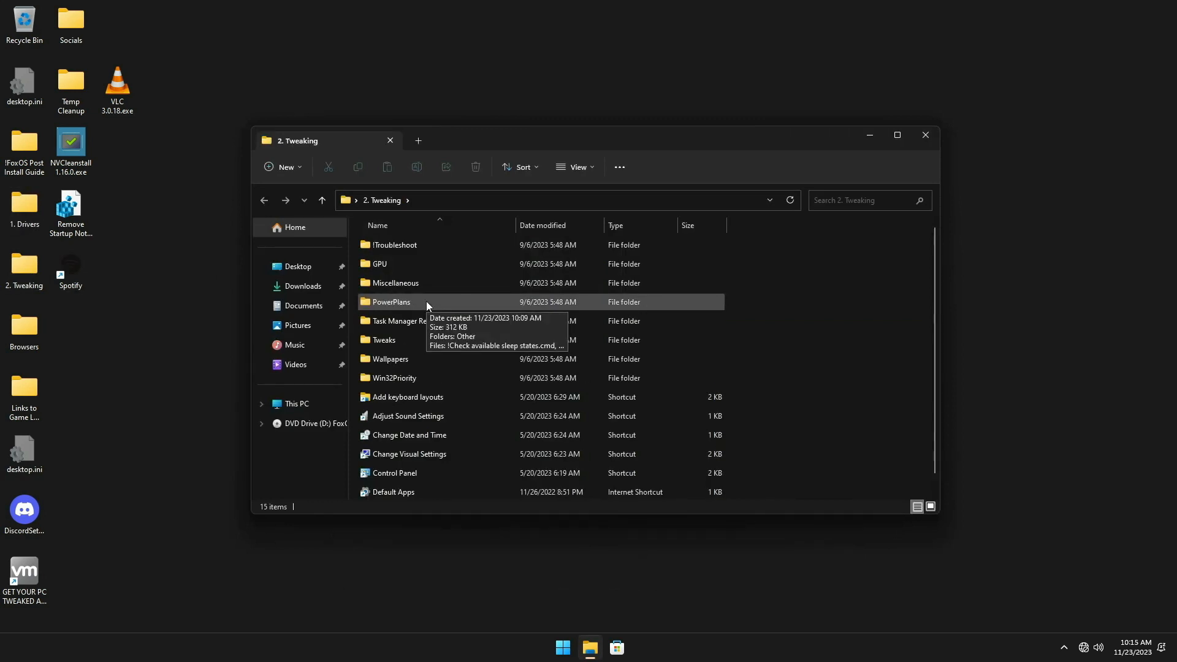
left_click(926, 135)
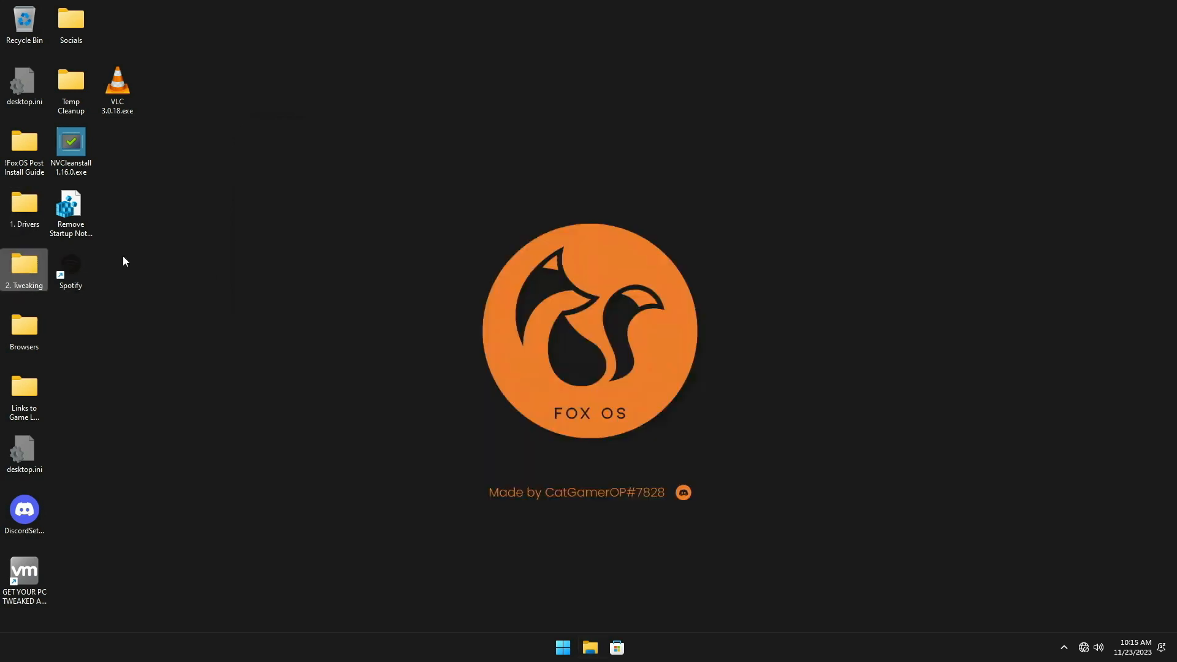
double_click(23, 330)
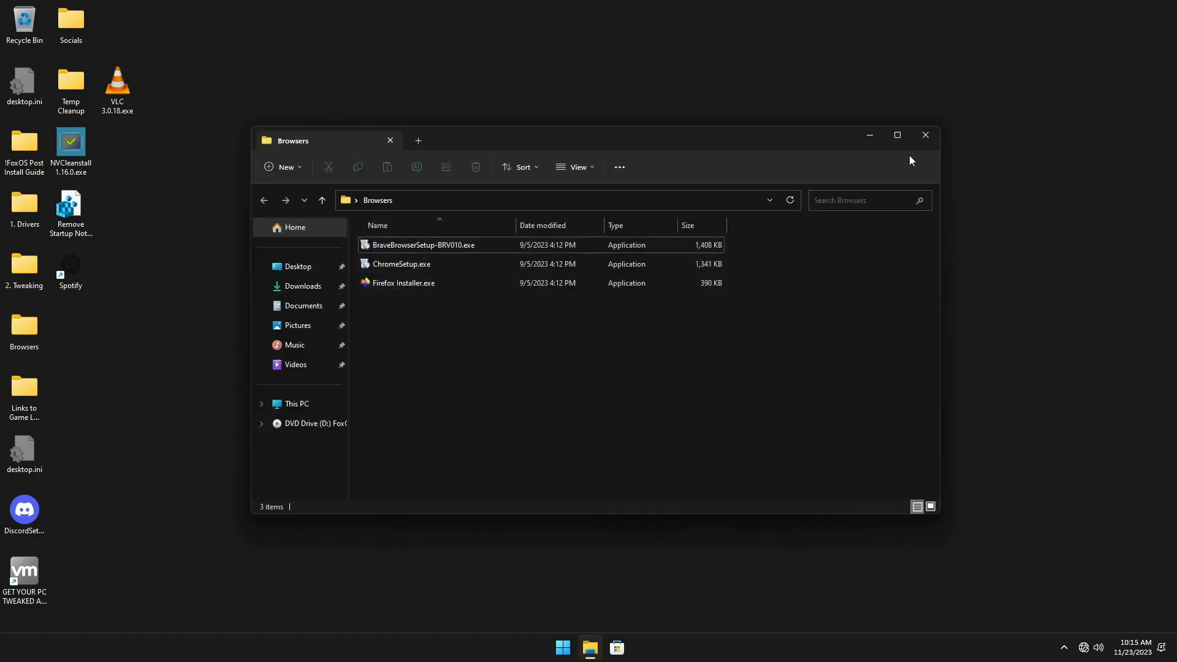
- Close Browsers, then check the Links to Game Launchers and Socials folders, closing each
left_click(926, 135)
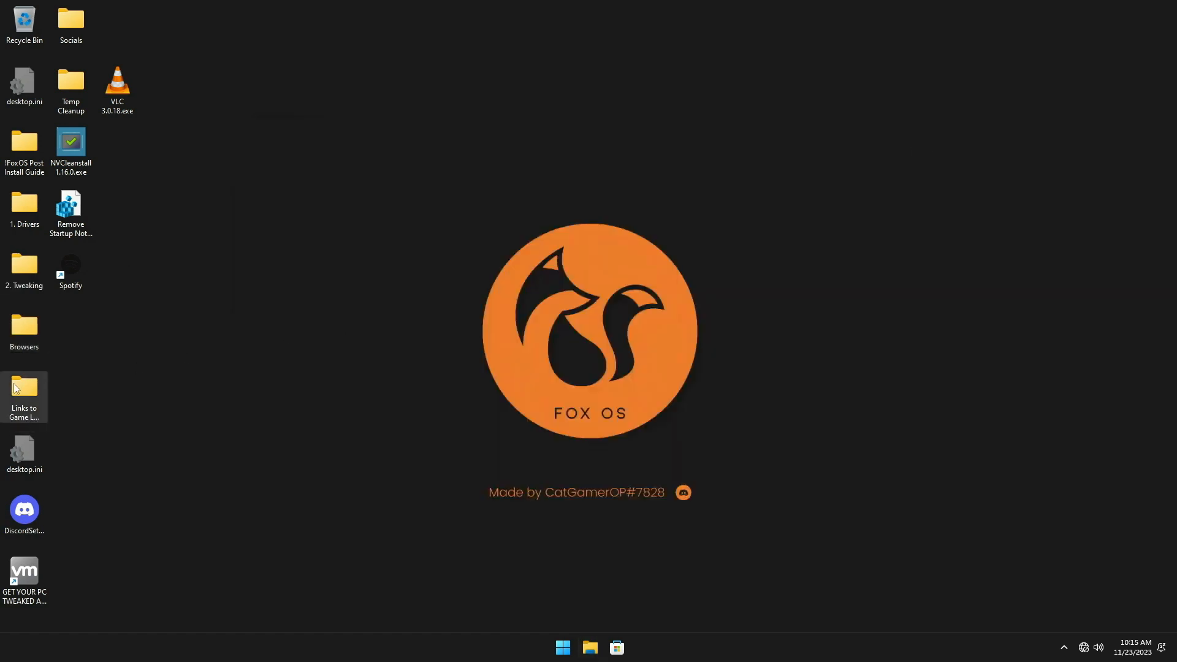
double_click(23, 391)
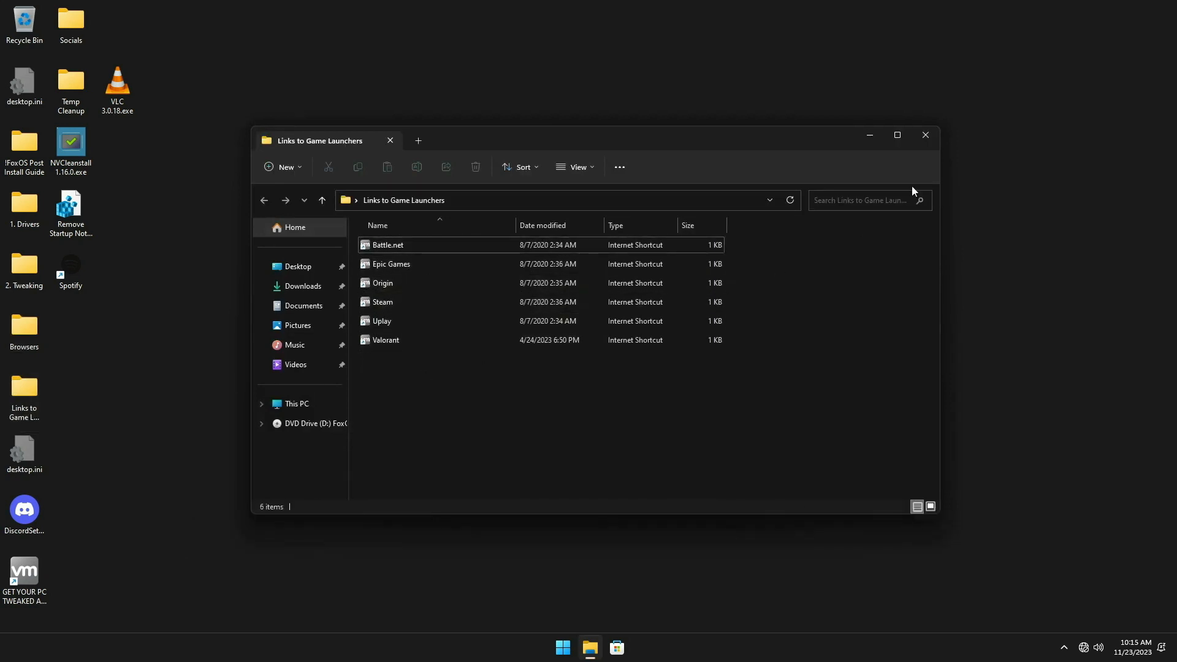
left_click(924, 135)
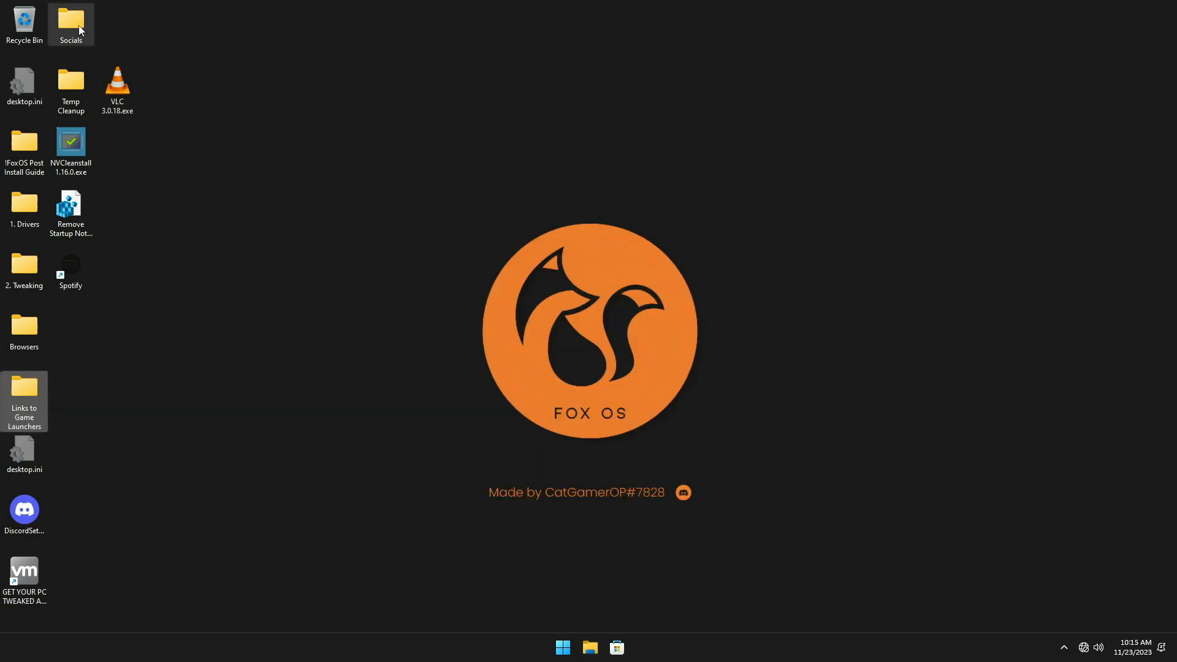
double_click(71, 20)
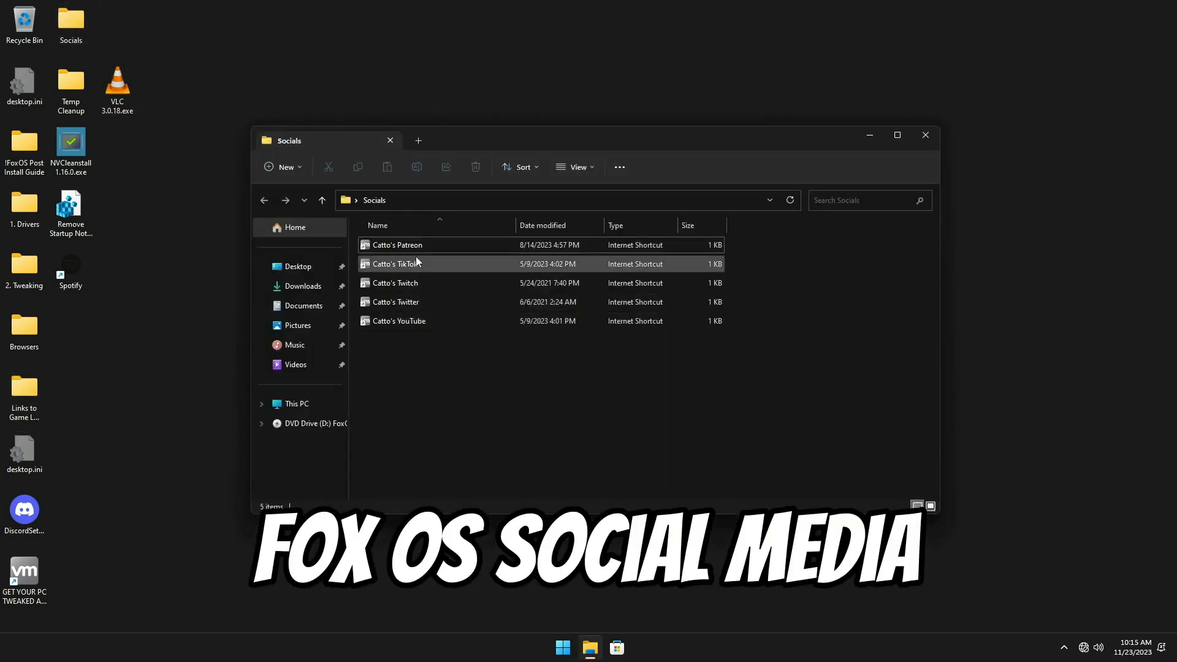
left_click(925, 135)
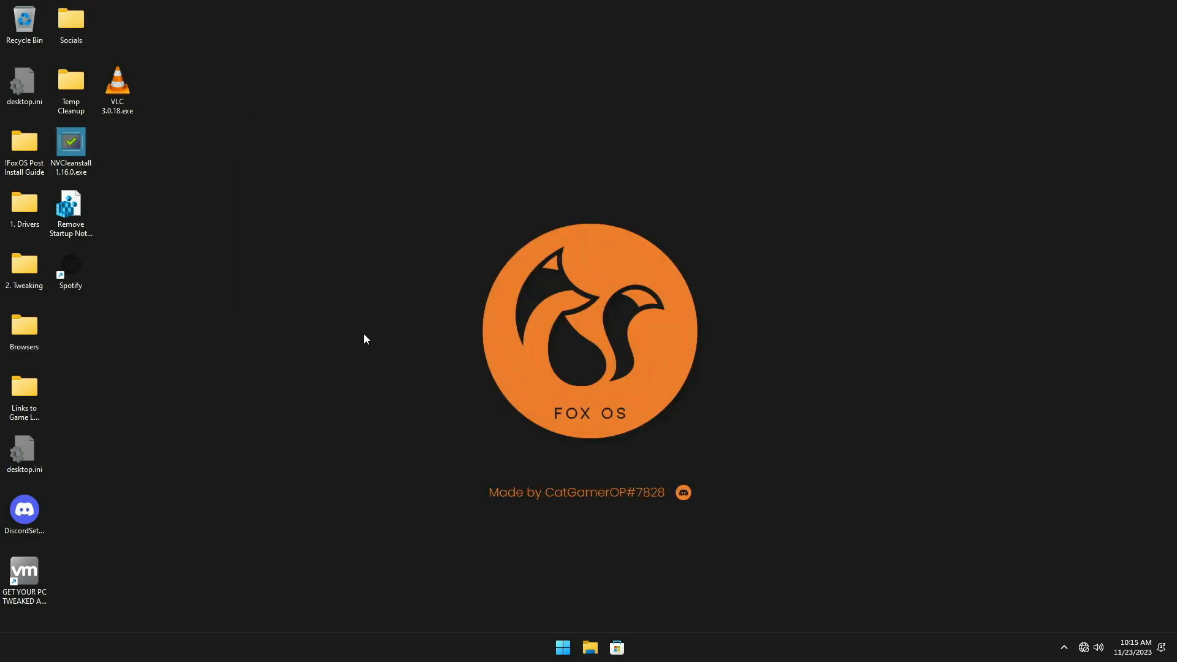
left_click(563, 648)
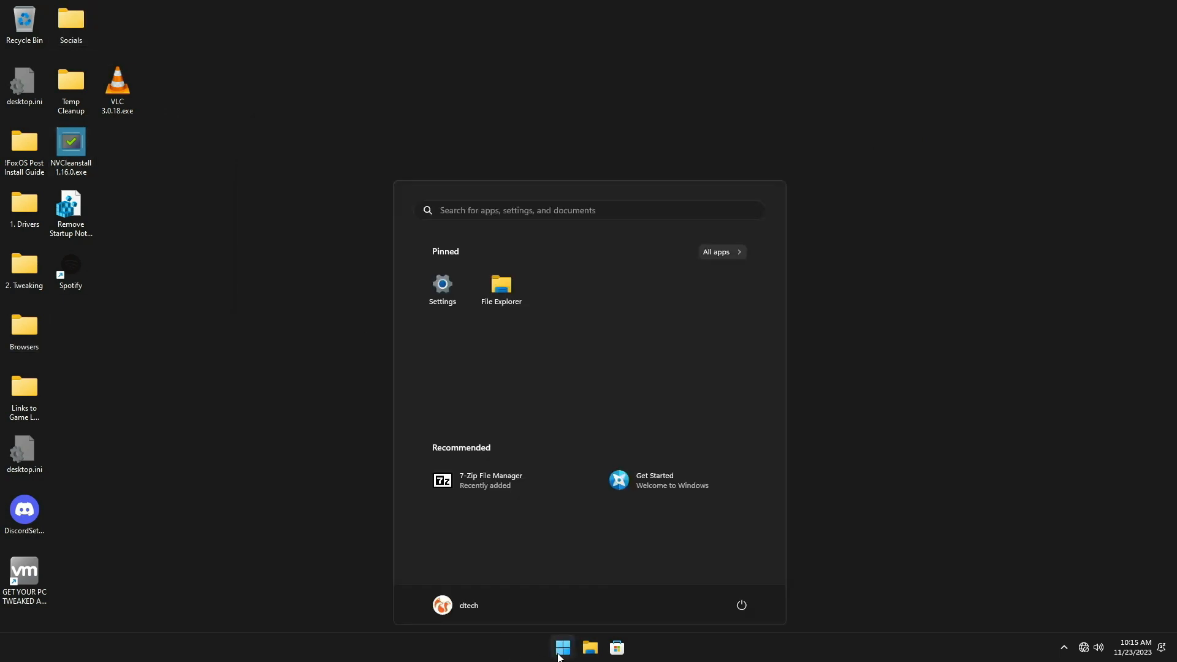
type("winver")
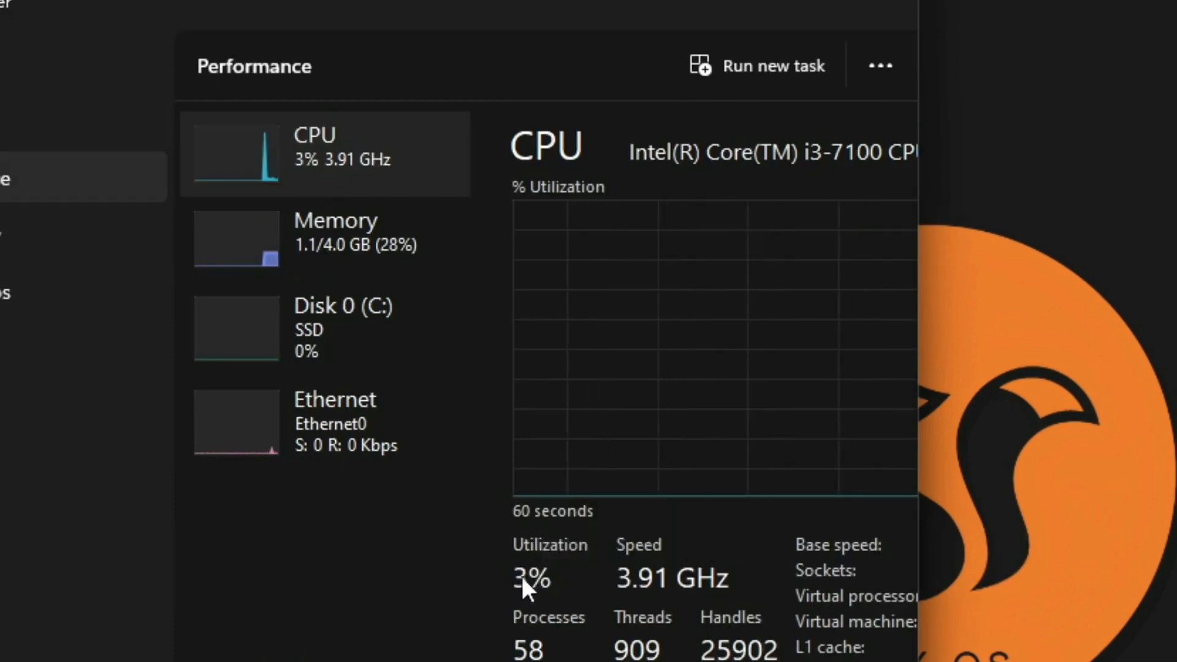
left_click(325, 238)
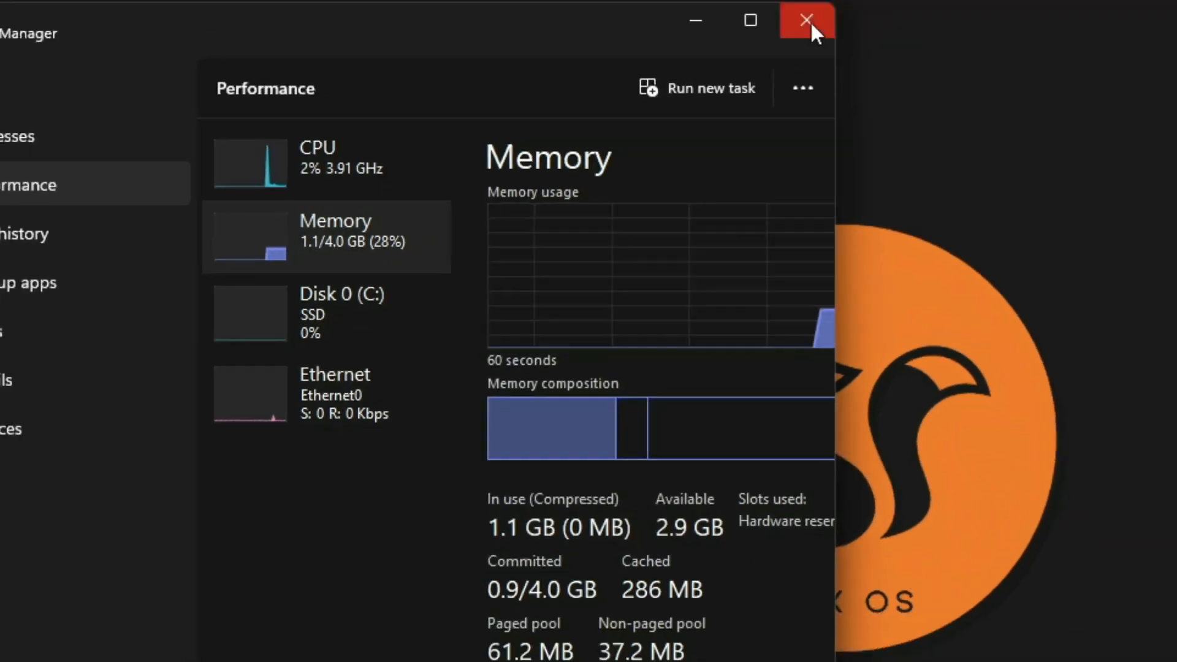
left_click(803, 20)
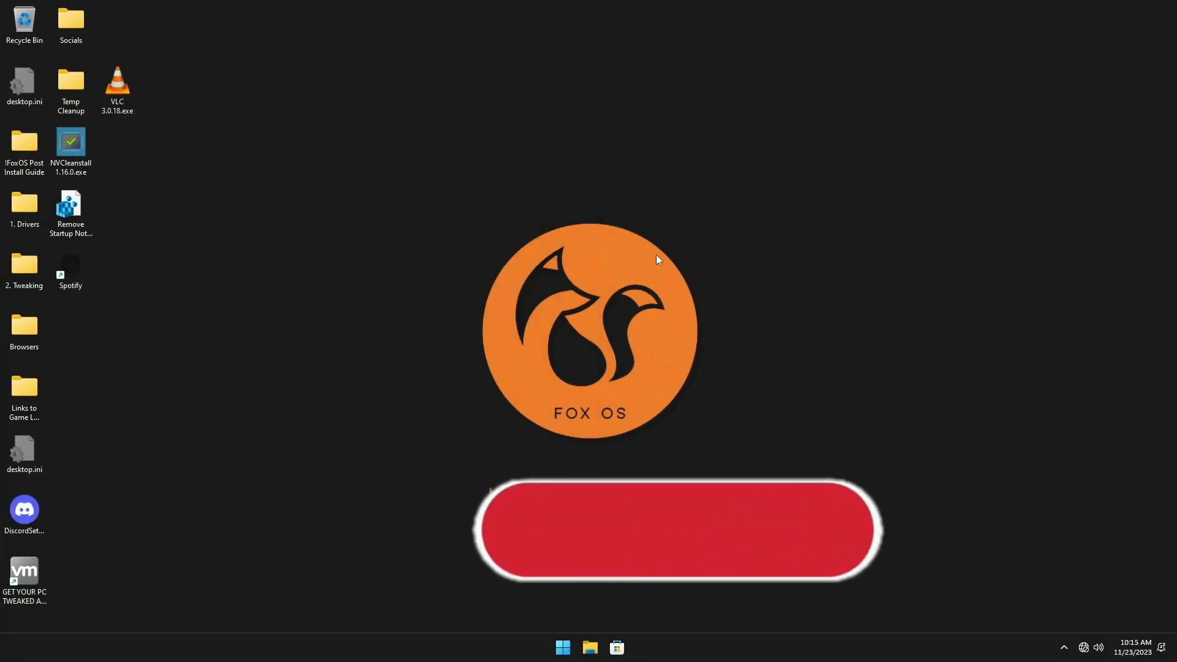
- Show File Explorer's Home page with Fox OS's Quick access folders
left_click(590, 647)
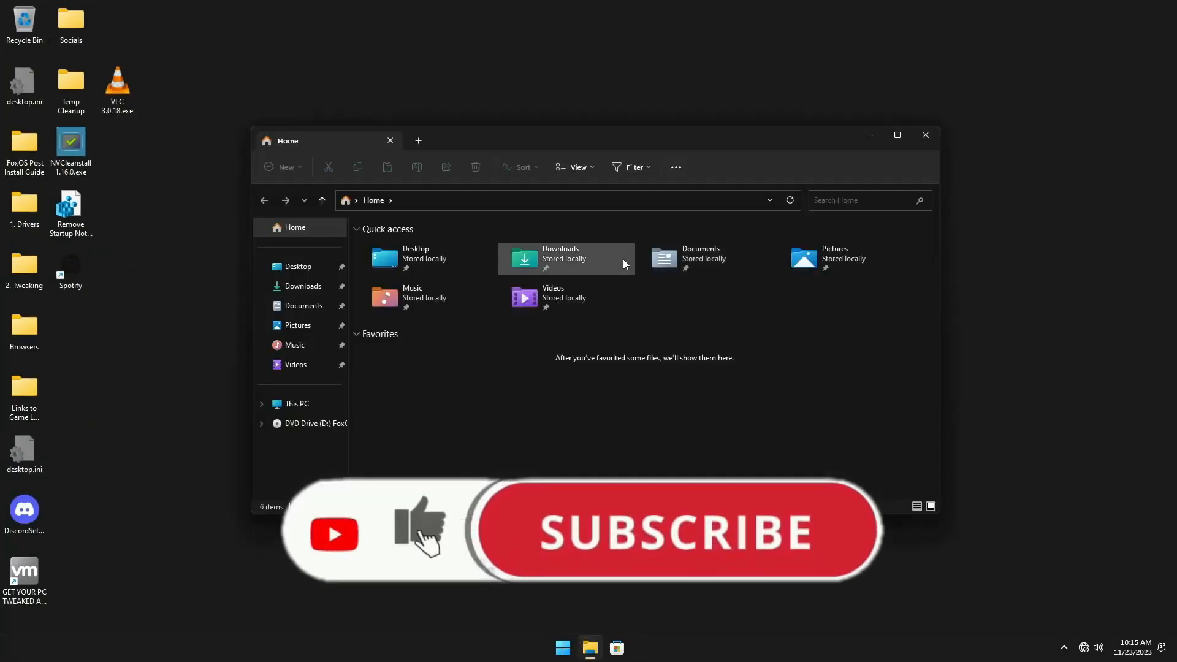
left_click(297, 405)
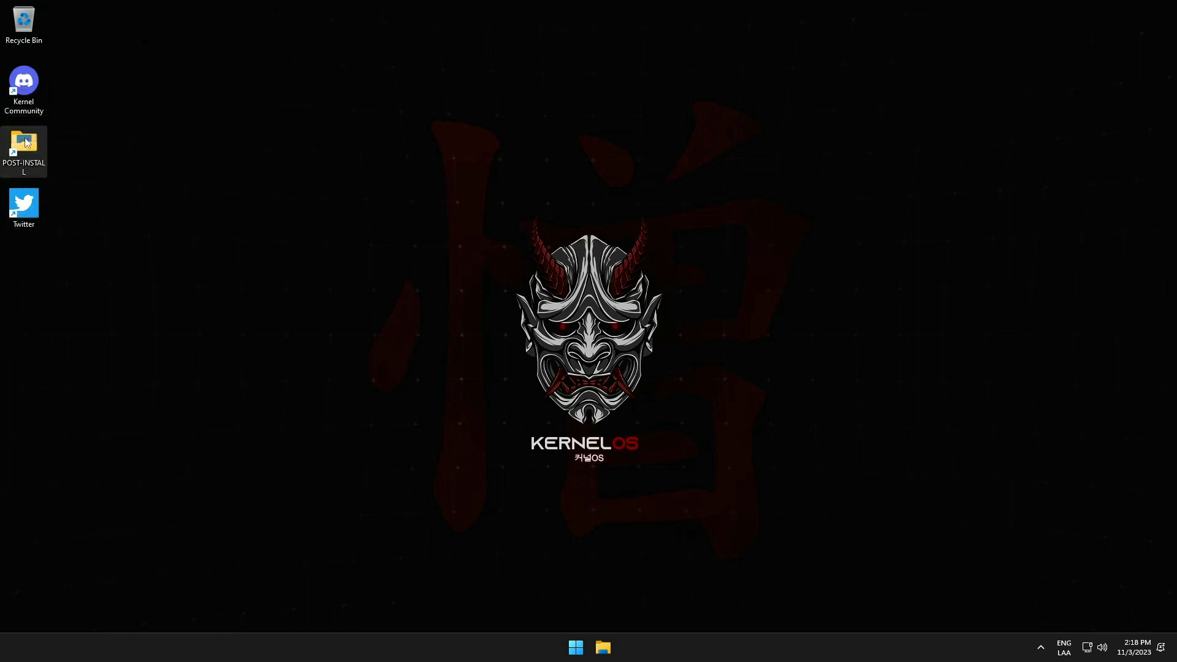
double_click(24, 138)
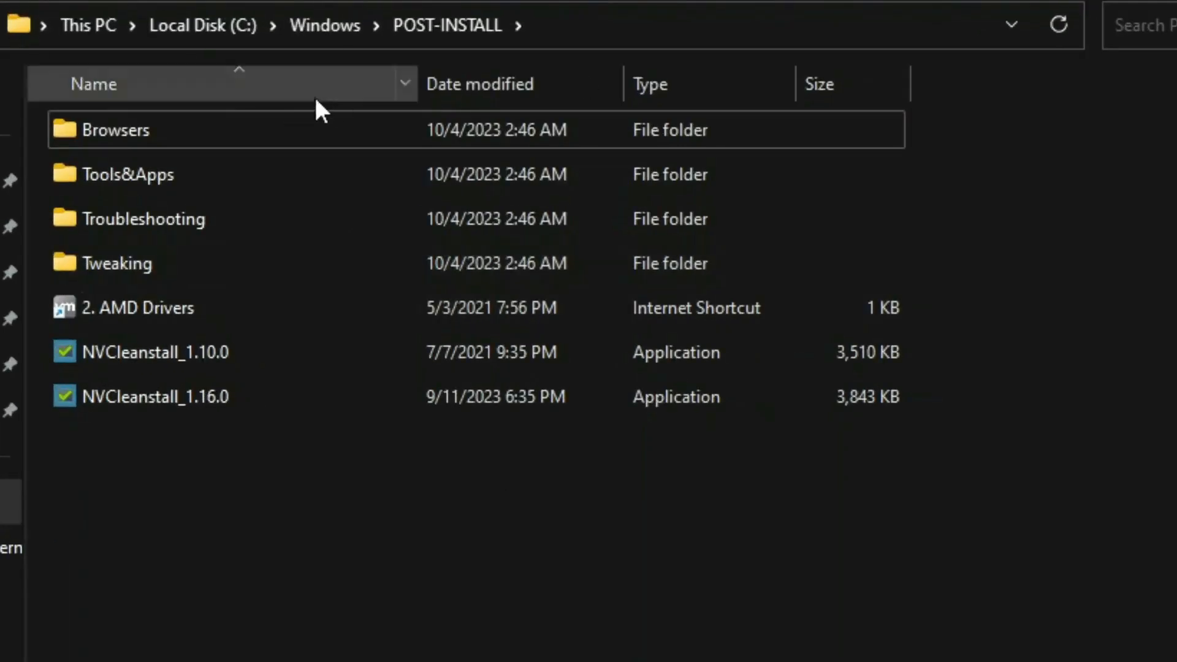
double_click(113, 130)
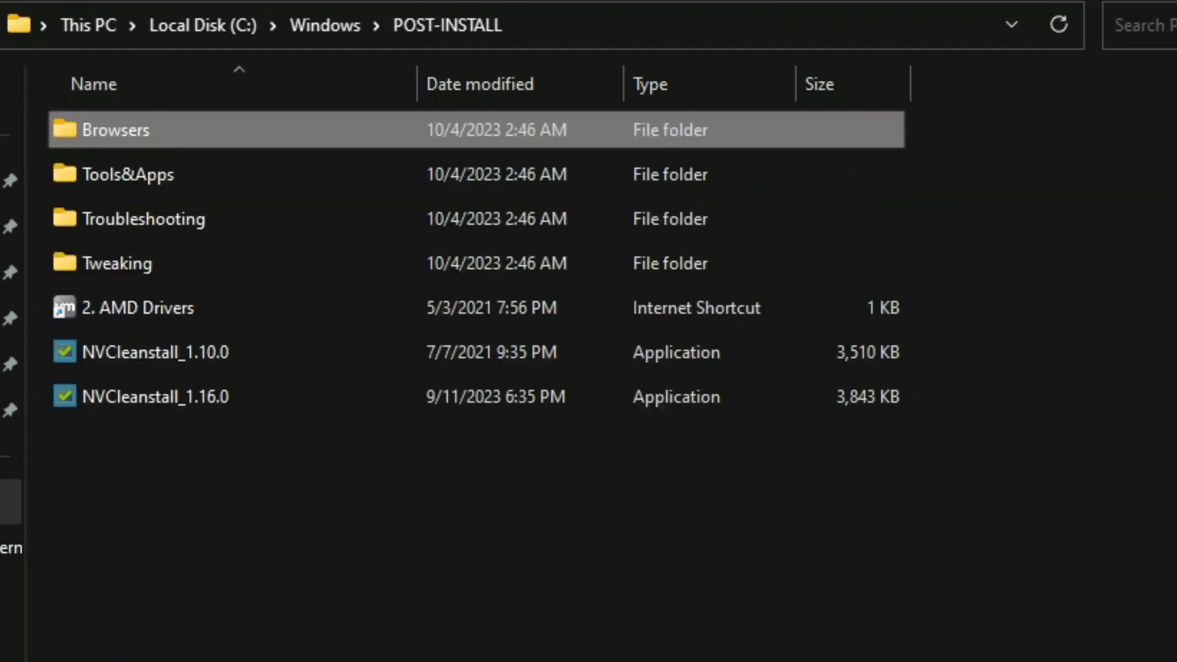
double_click(123, 174)
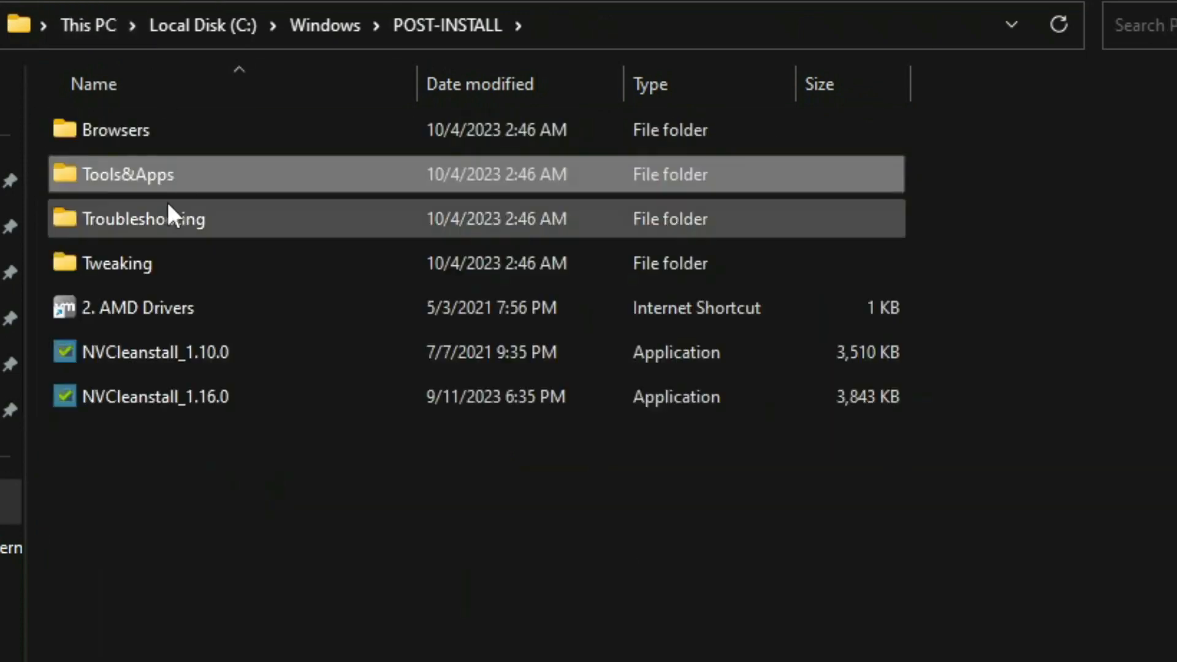
double_click(144, 219)
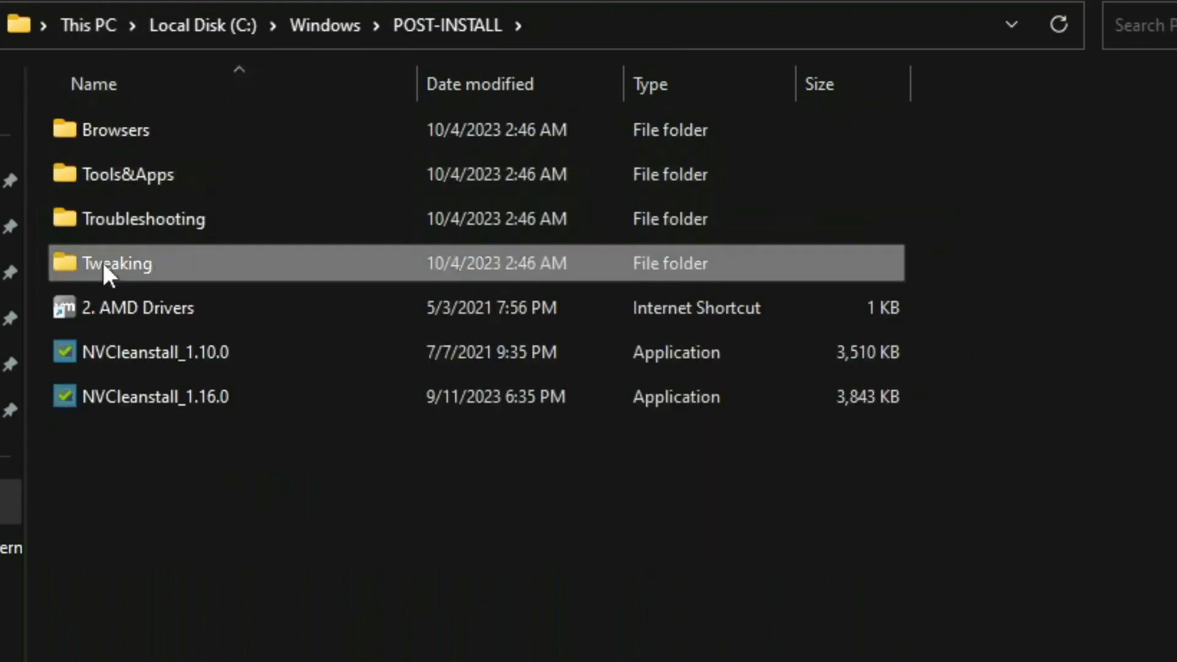
double_click(116, 264)
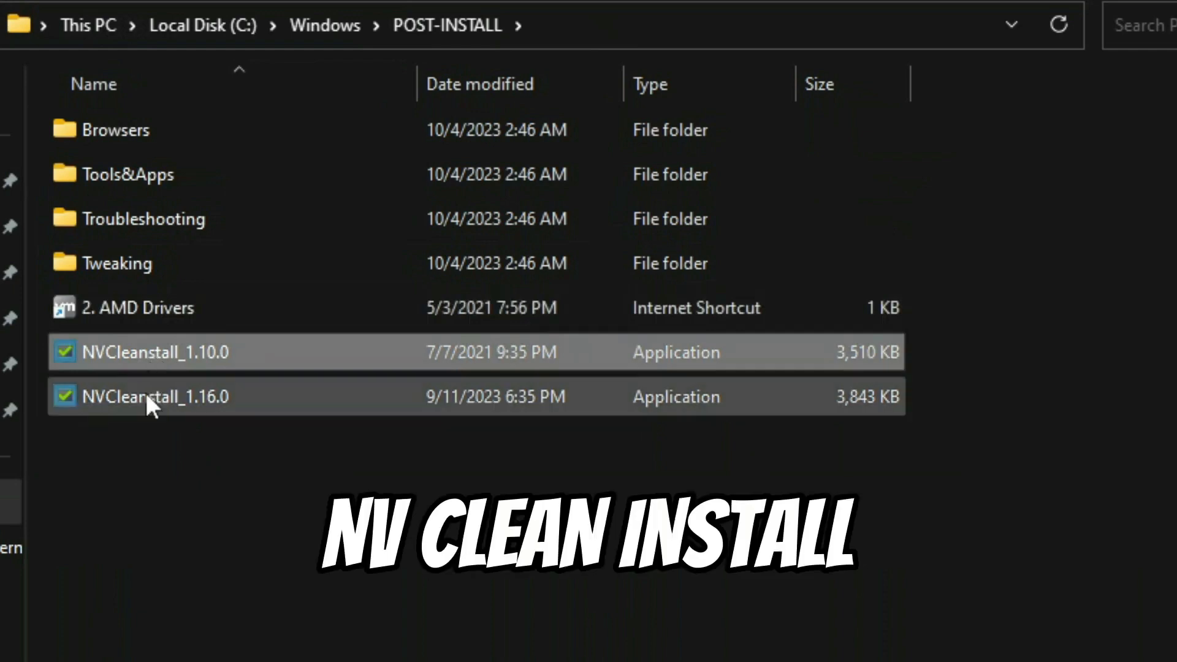
left_click(157, 397)
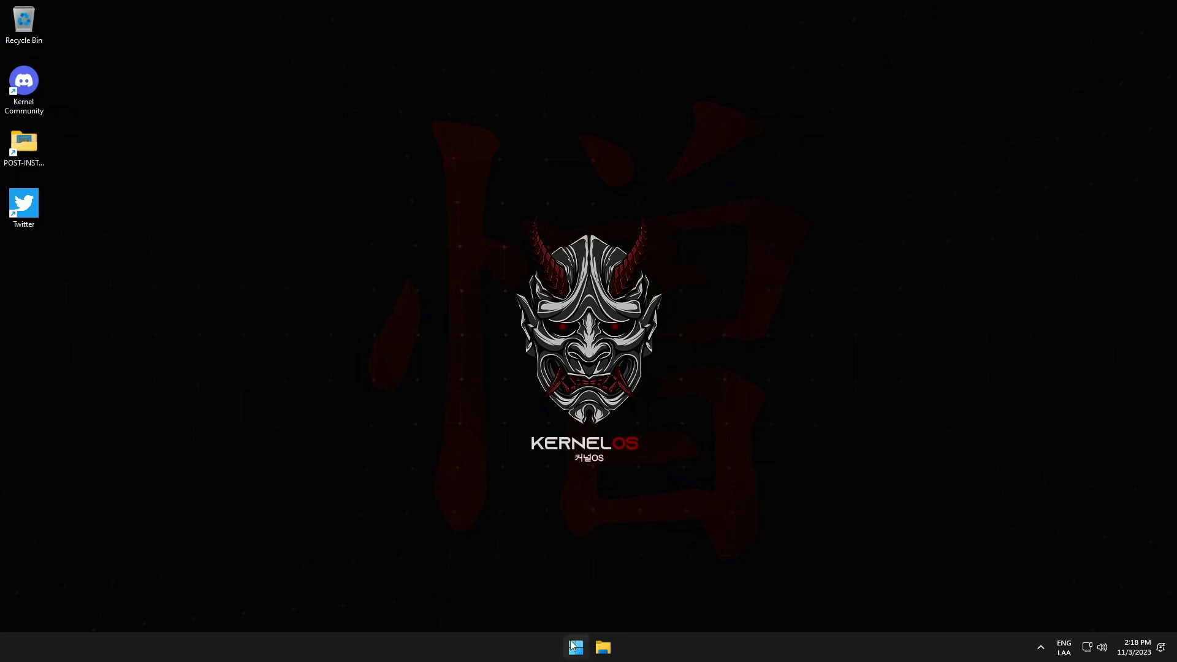
type("winve")
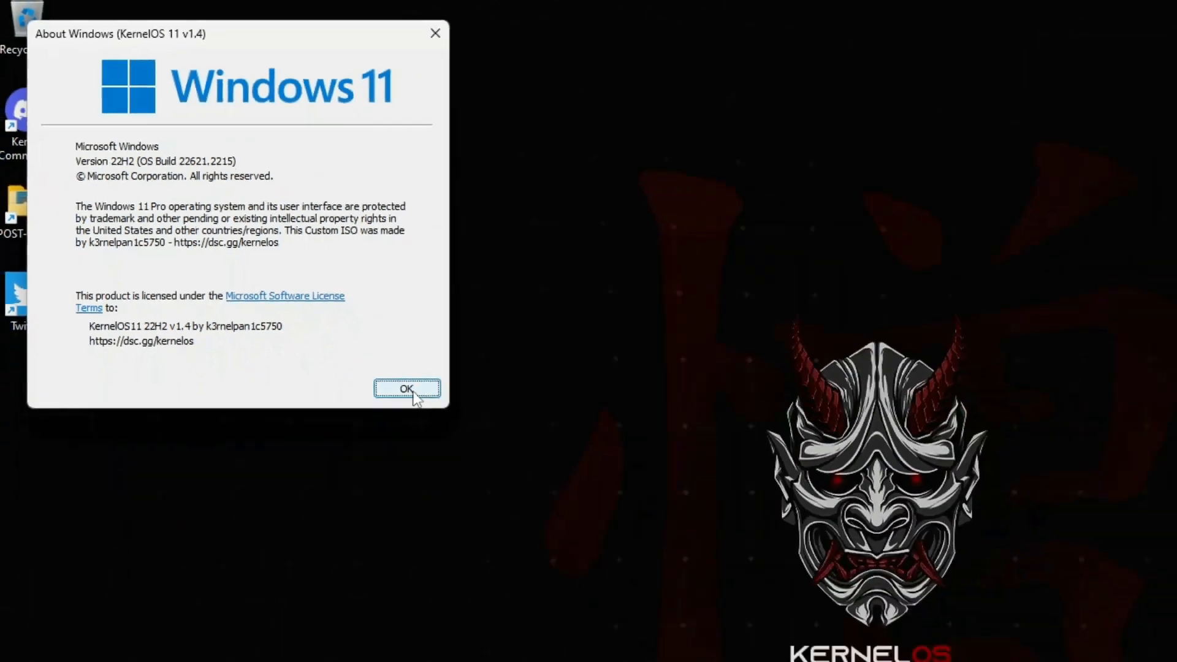
left_click(407, 388)
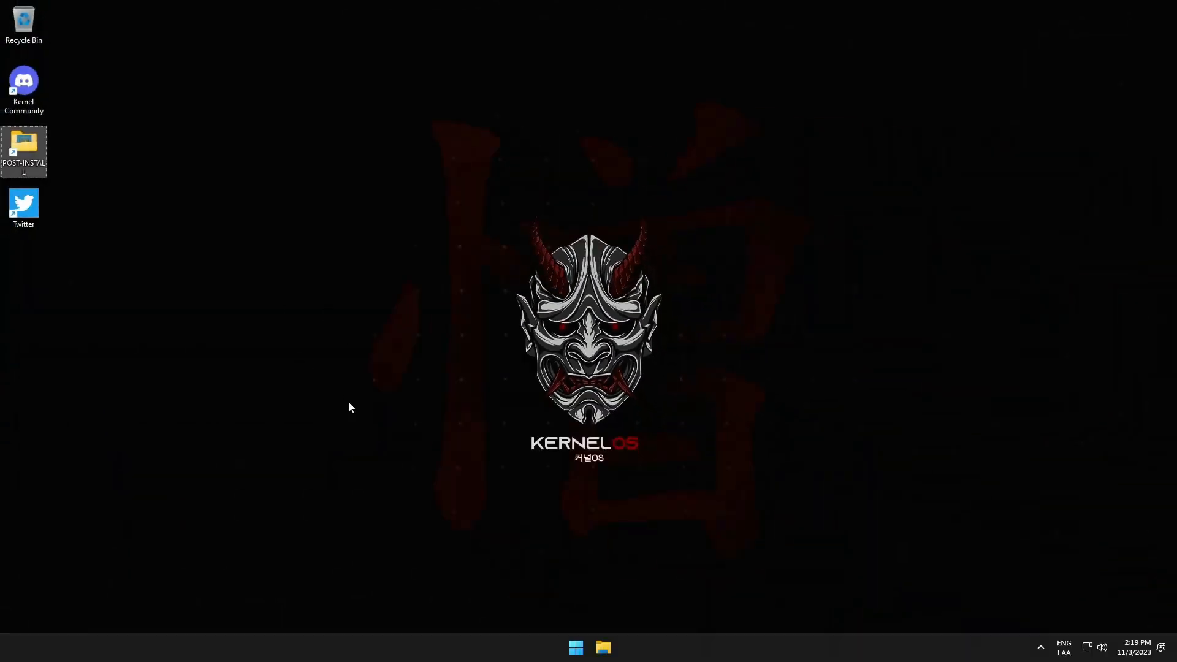
right_click(811, 646)
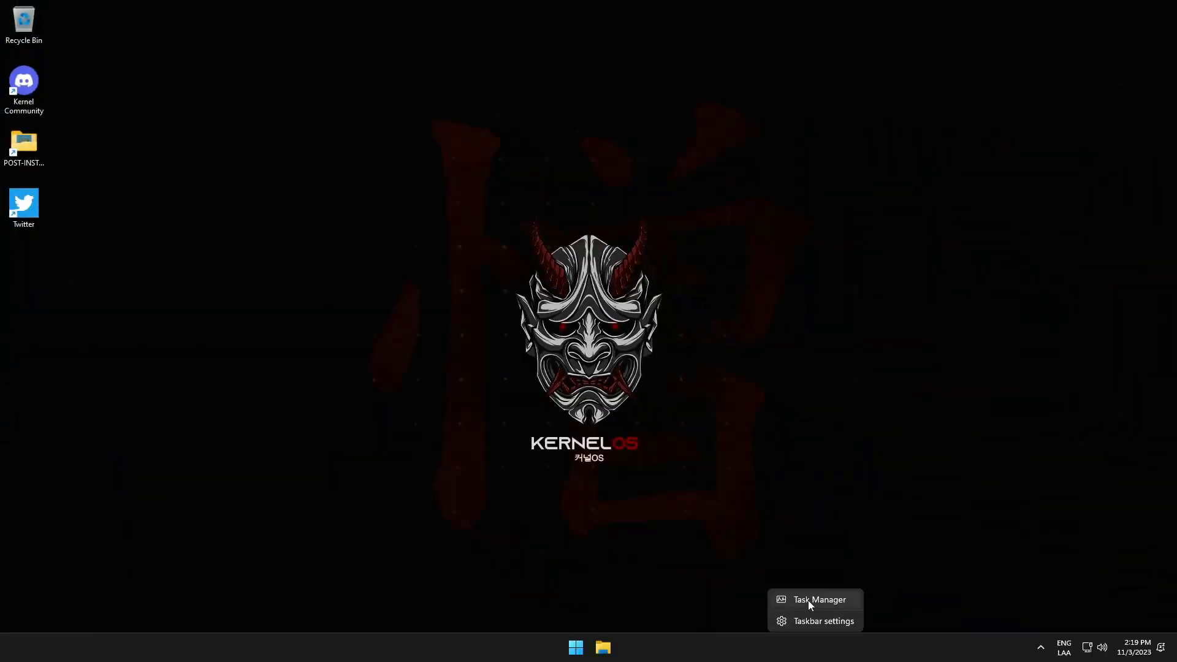
left_click(819, 600)
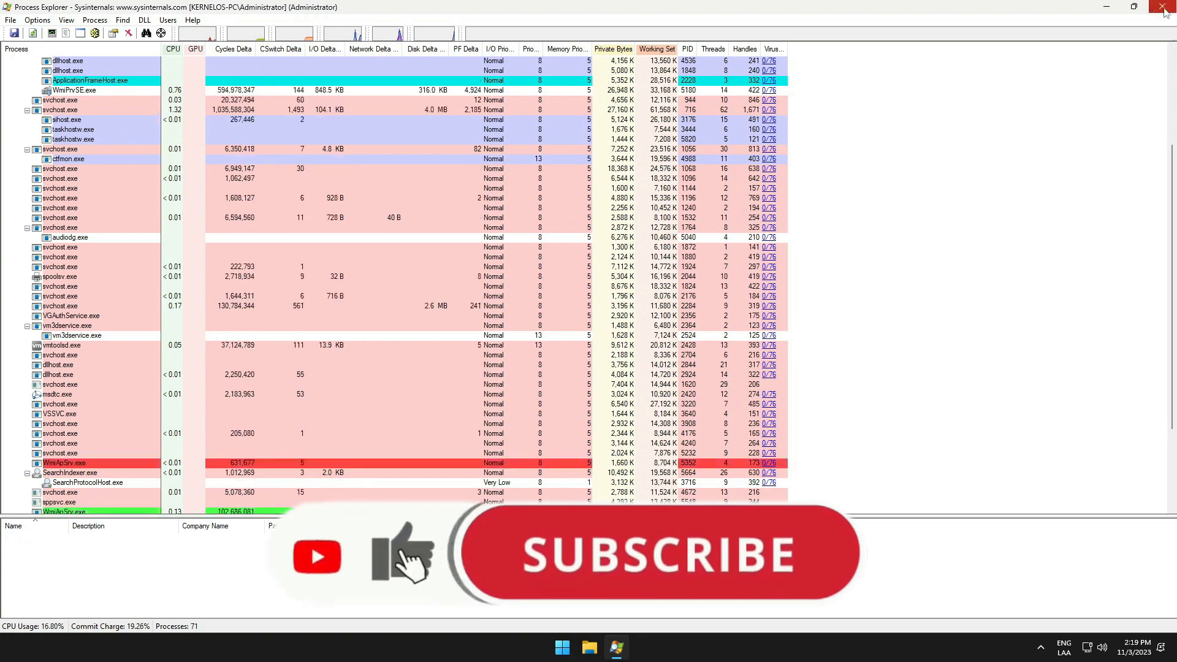
left_click(1157, 7)
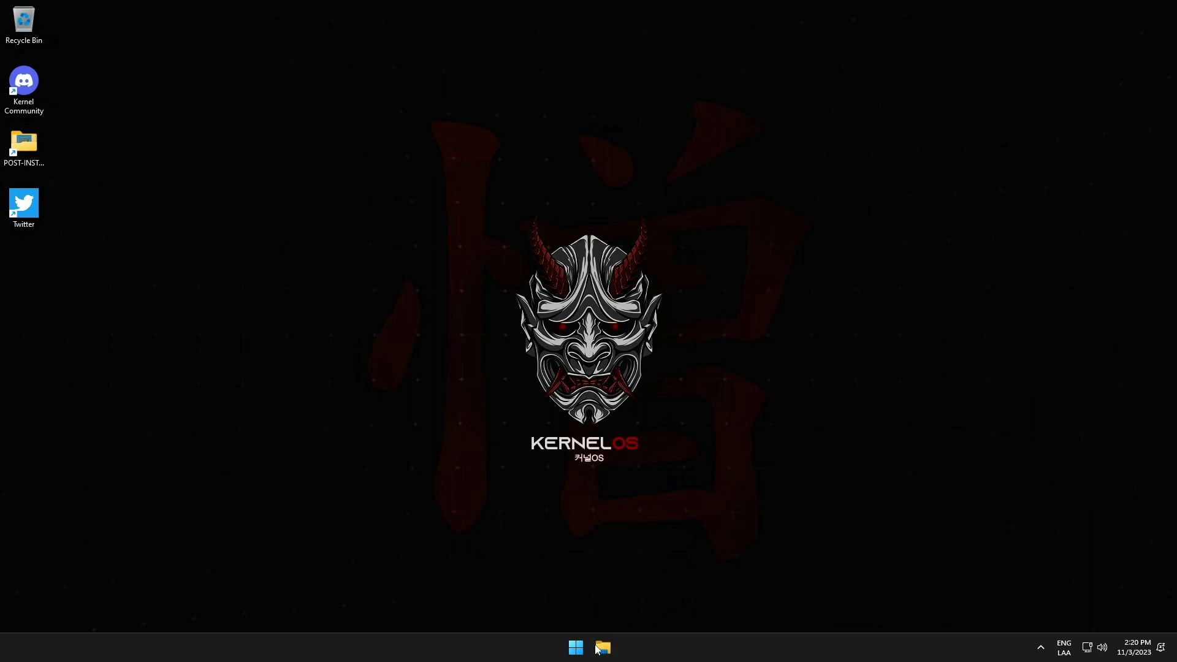
- Check Local Disk (C:) space in This PC: 17.1 GB used of 59.8 GB
left_click(603, 648)
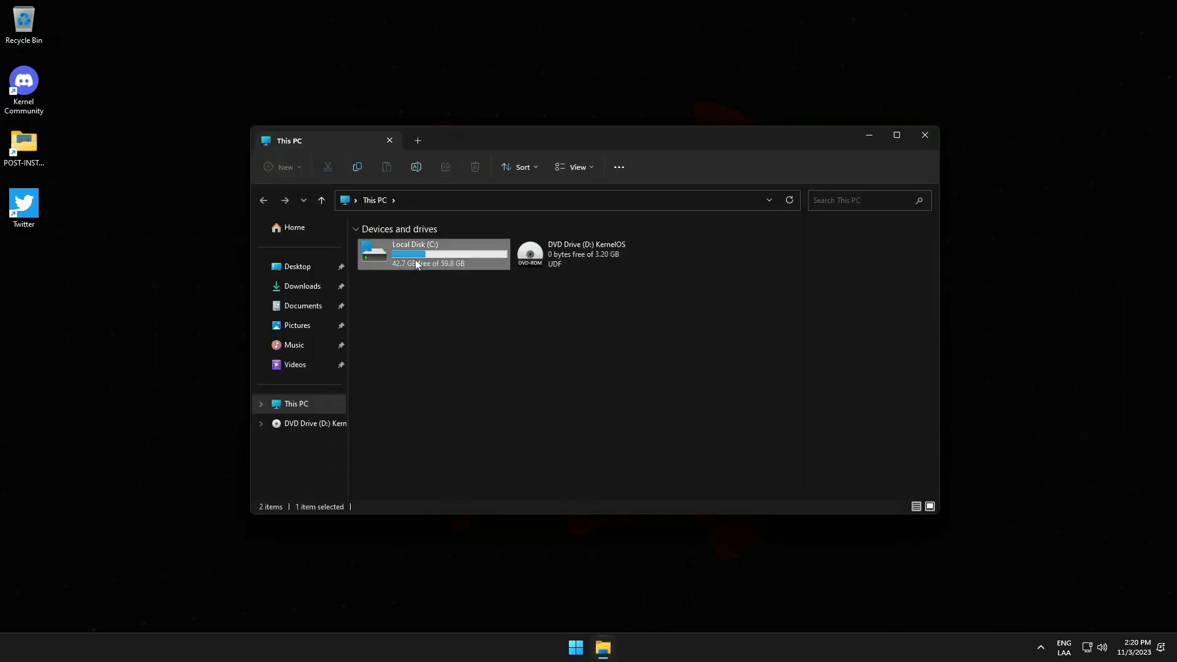
left_click(429, 252)
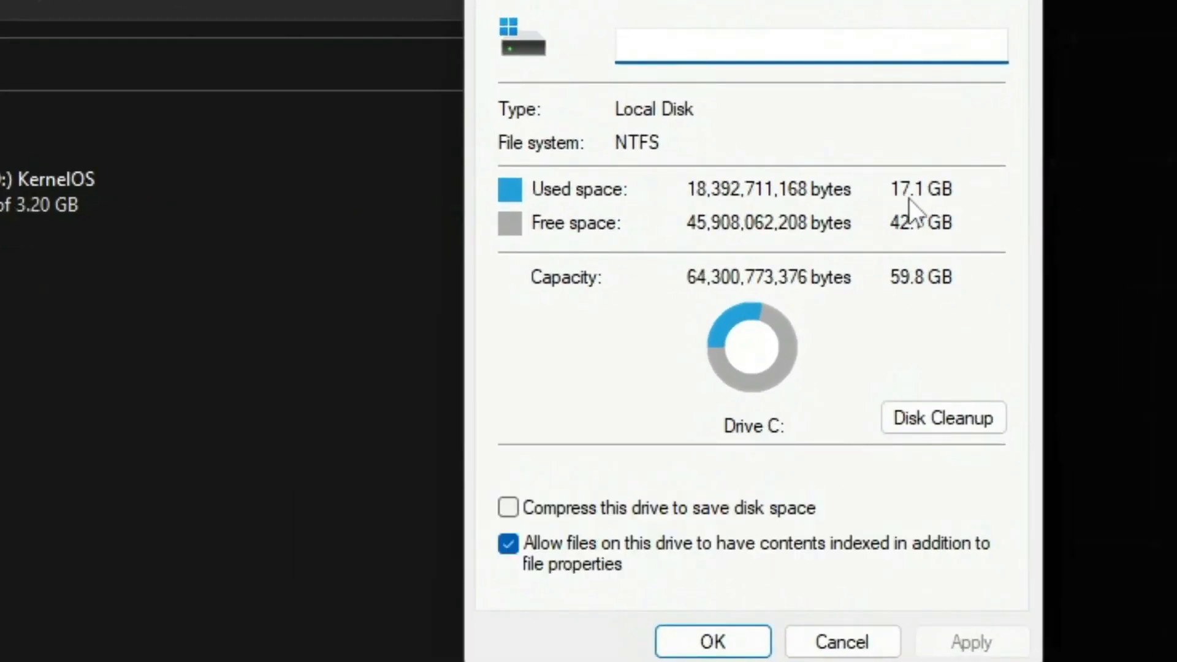
mouse_move(923, 221)
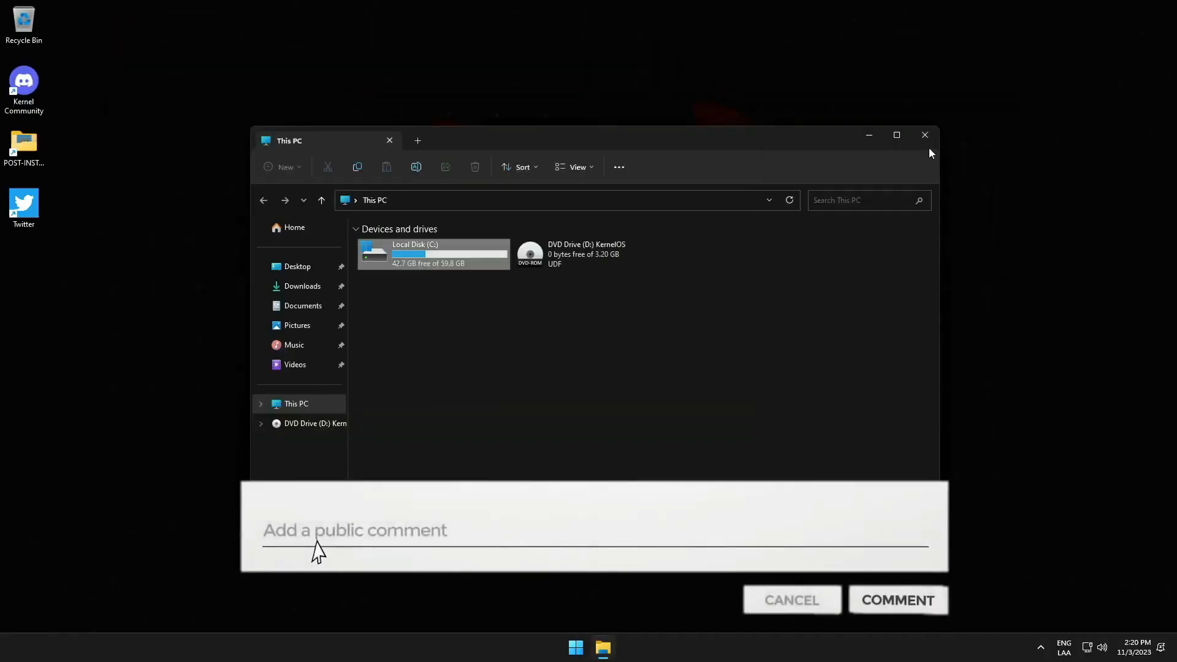
- Launch Control Panel from Start search to reach the installed programs list
left_click(575, 647)
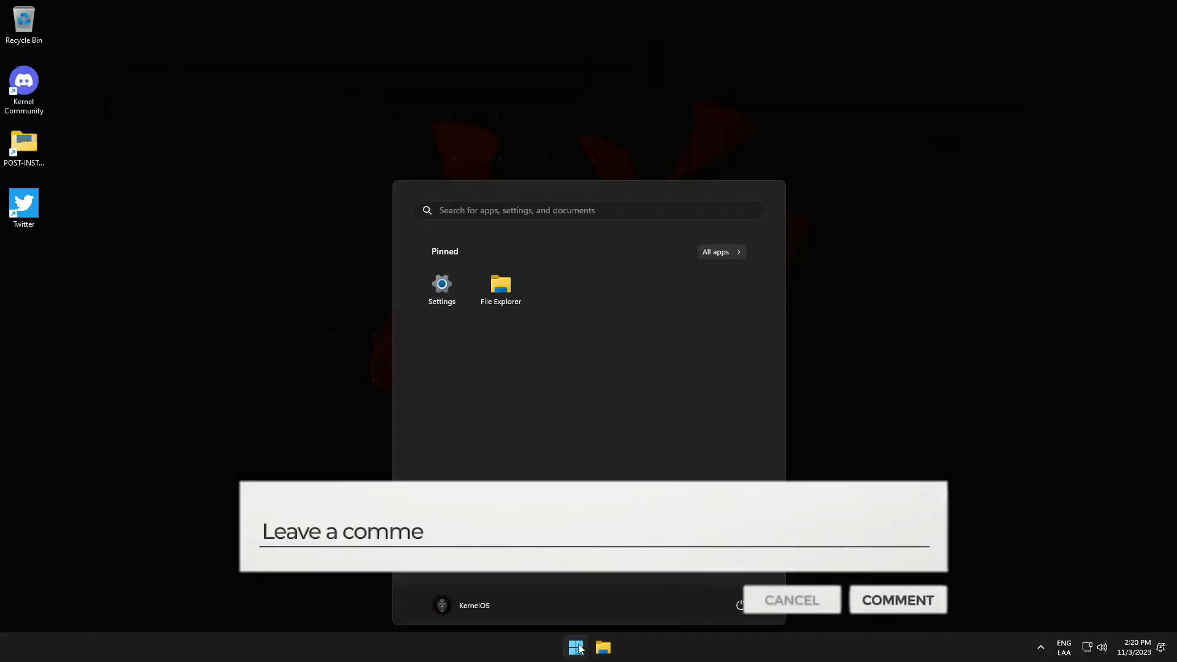
type("control Panel")
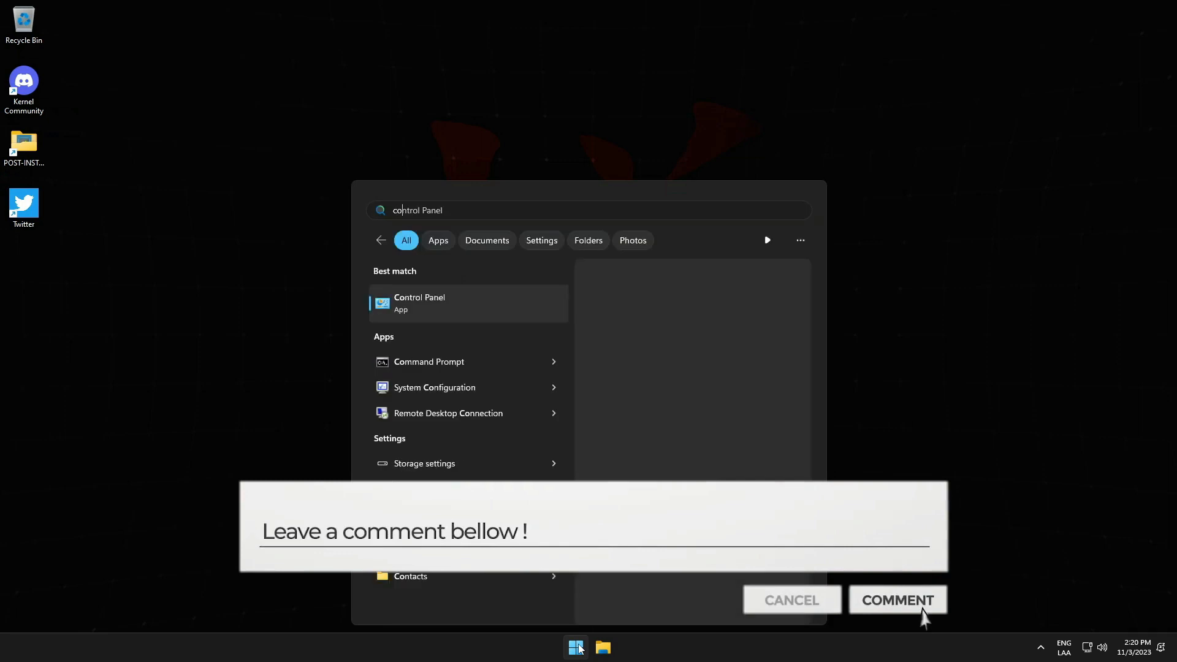
left_click(419, 303)
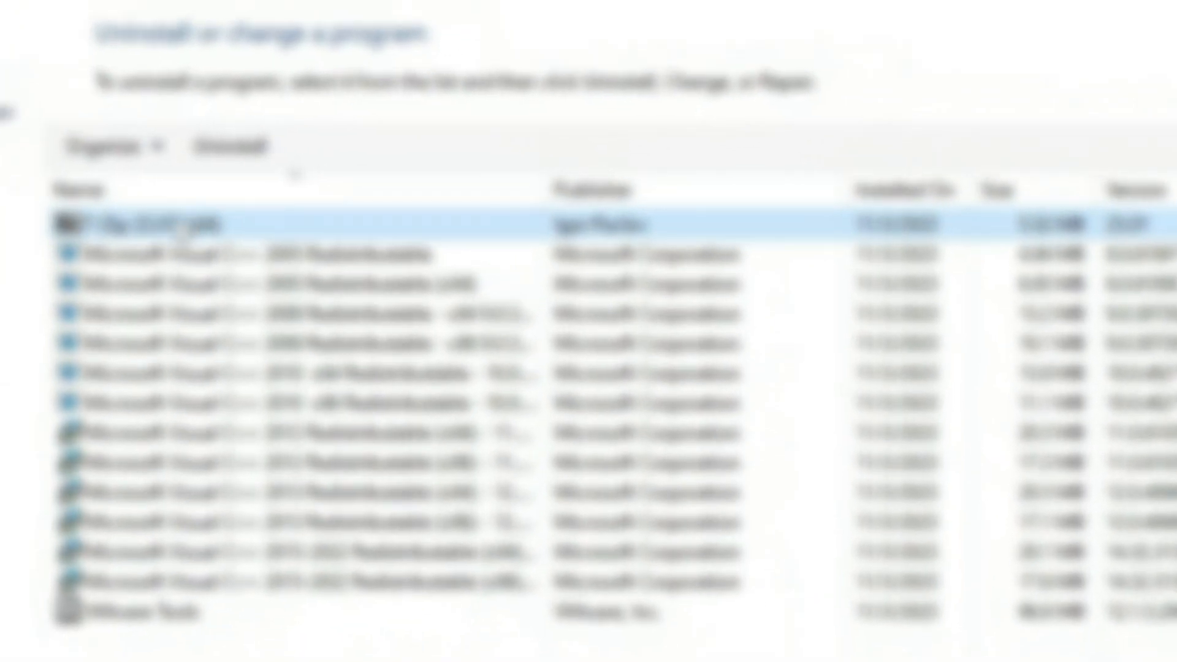
- Review Kernel OS's installed updates, then bring up the Windows Features on-or-off list
left_click(201, 252)
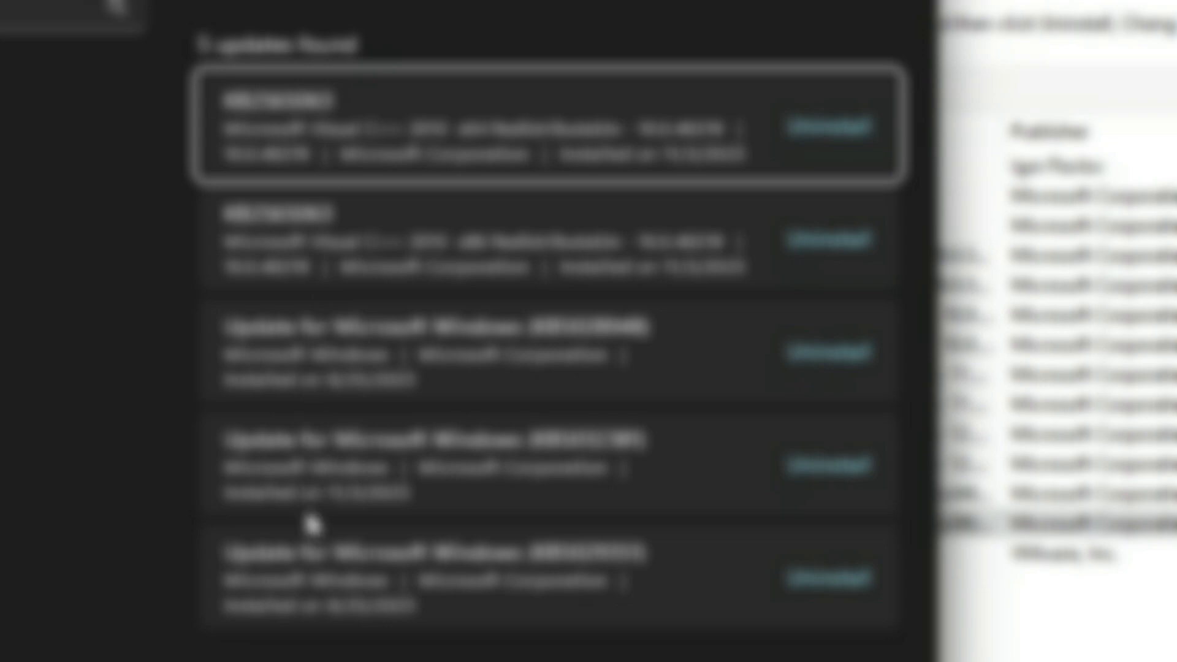
mouse_move(335, 383)
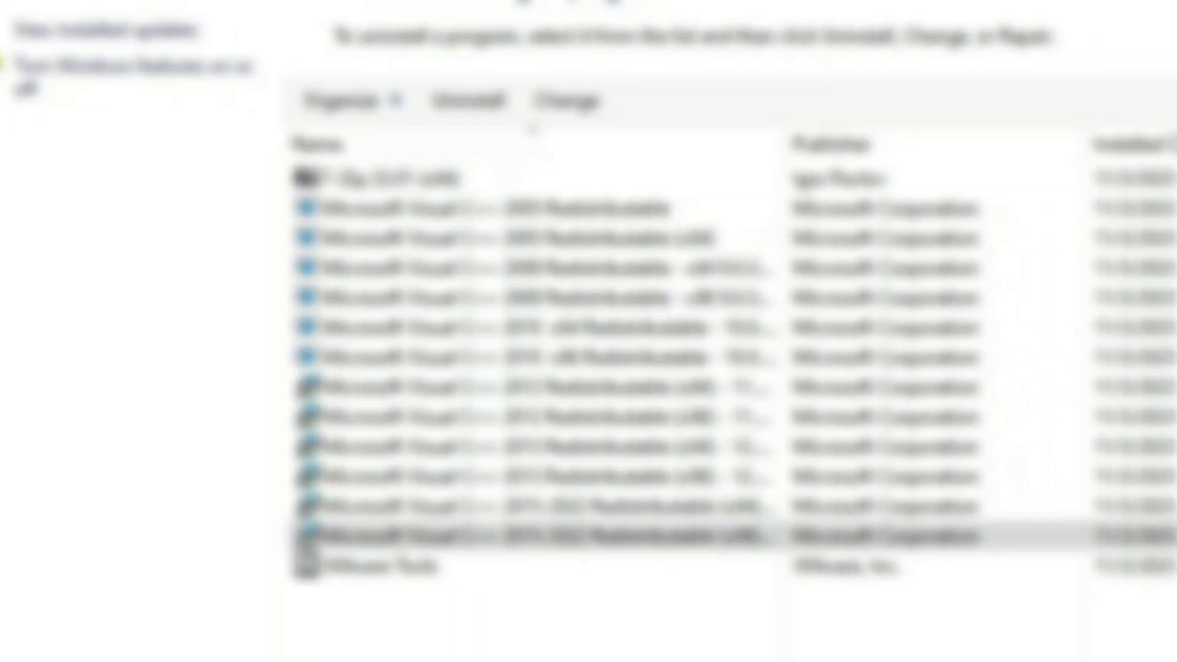
left_click(122, 67)
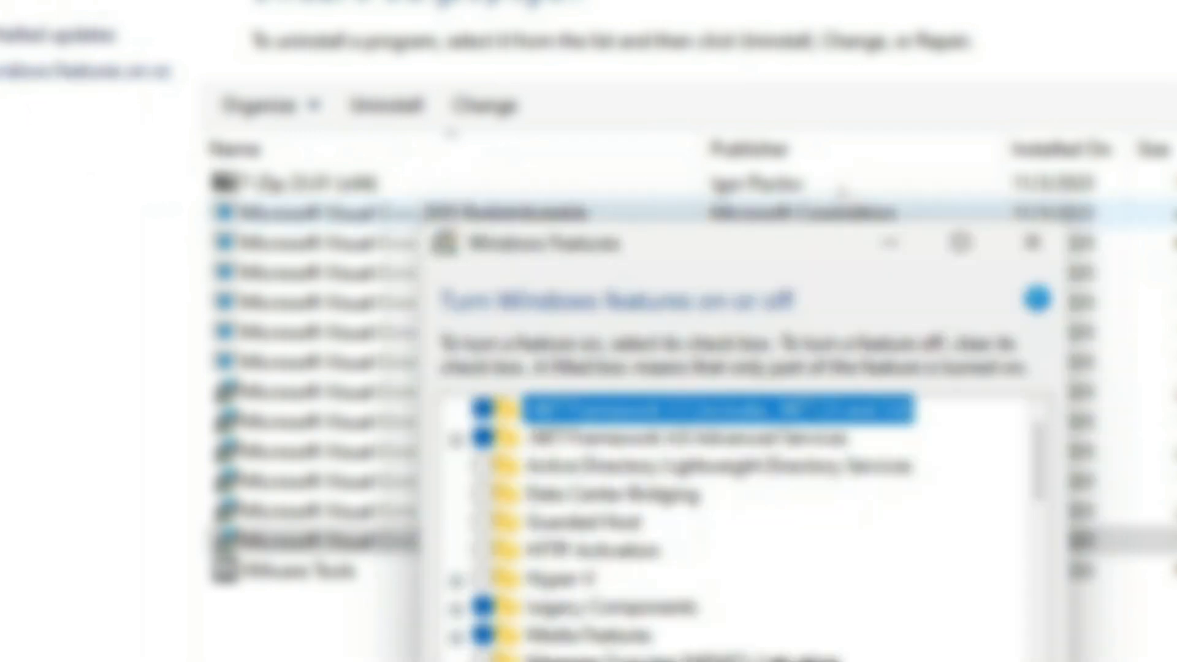